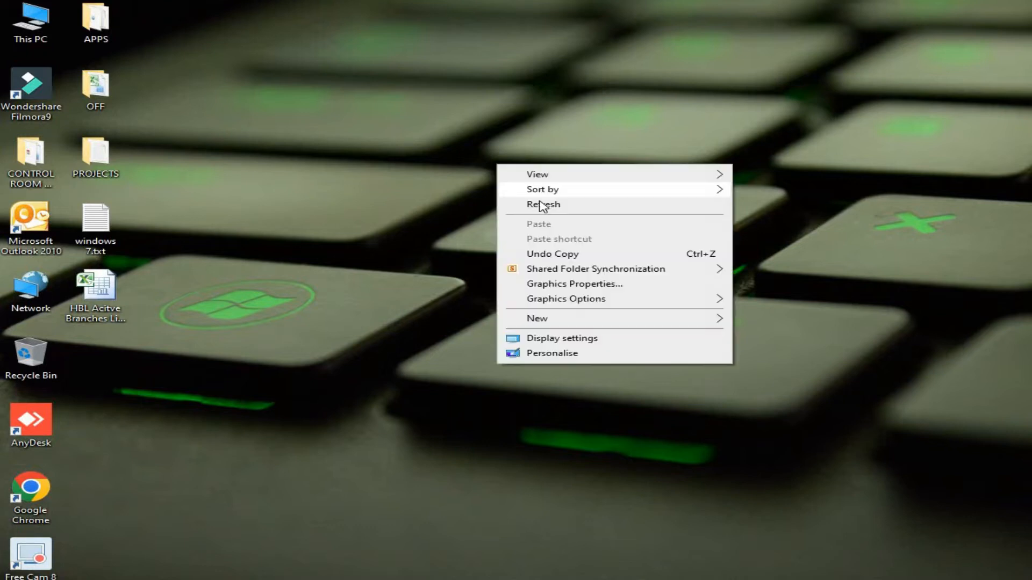
{"action": "mouse_move", "coordinate": [539, 206]}
{"action": "type", "text": "goog"}
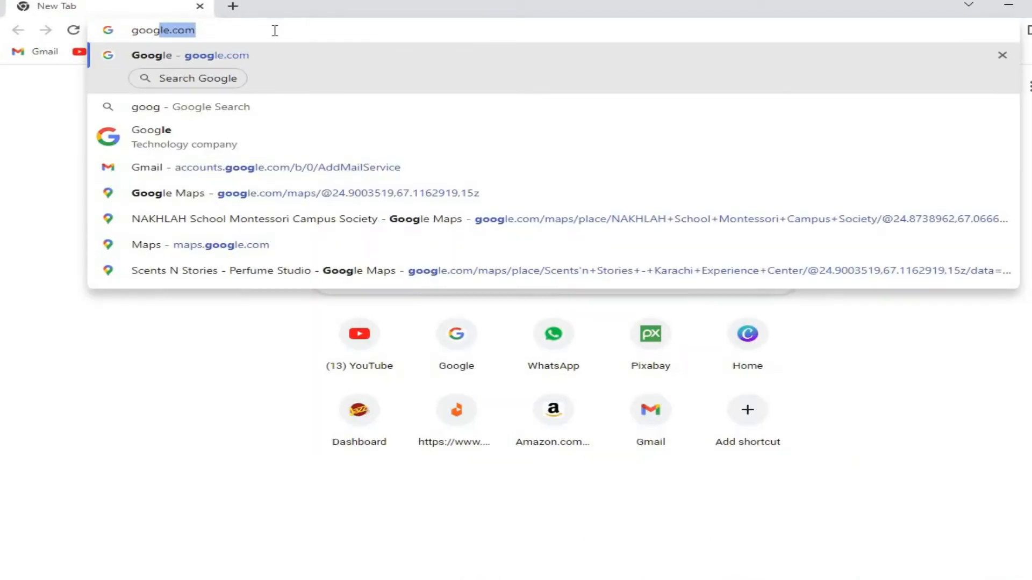
Step: Search Google for 'windows 7 activator free download' and reach the activator site
{"action": "key", "text": "Enter"}
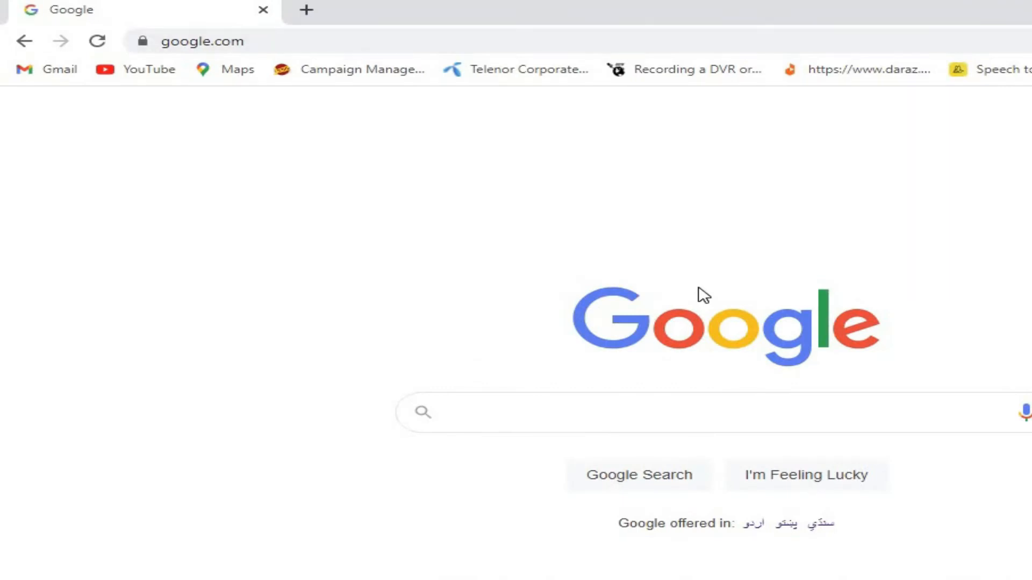
{"action": "type", "text": "windows 7 activa"}
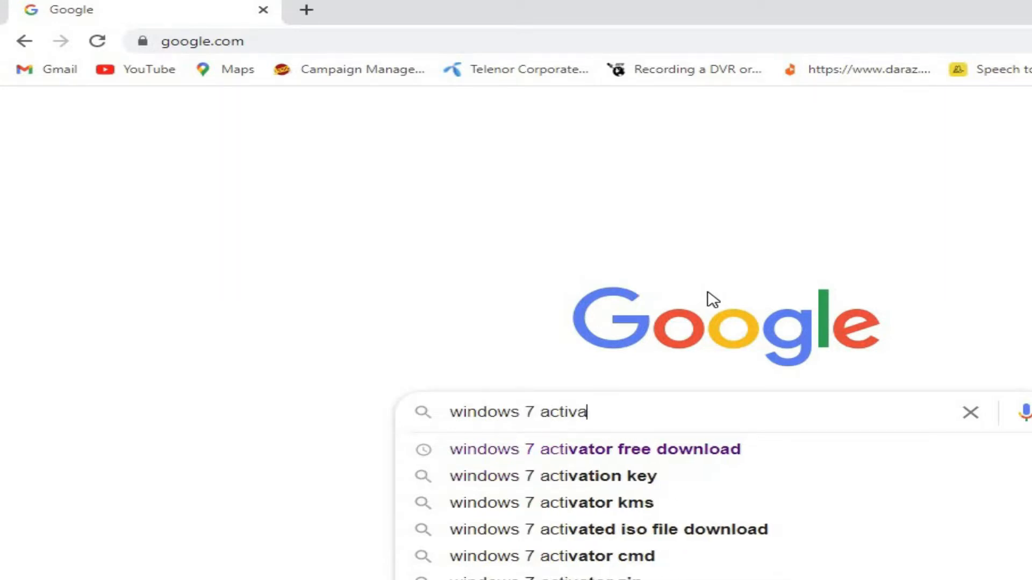
{"action": "left_click", "coordinate": [593, 450]}
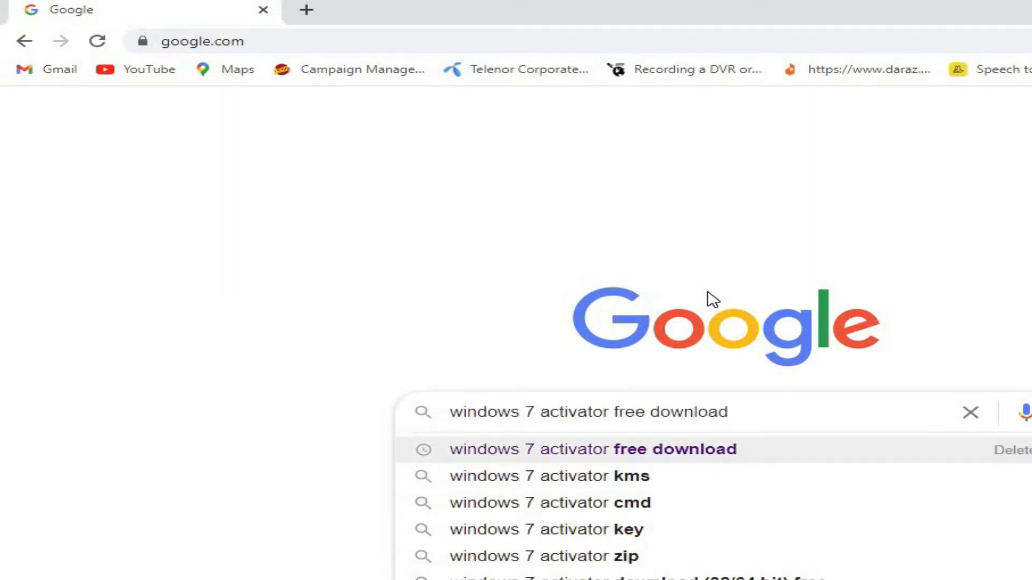
{"action": "left_click", "coordinate": [597, 449]}
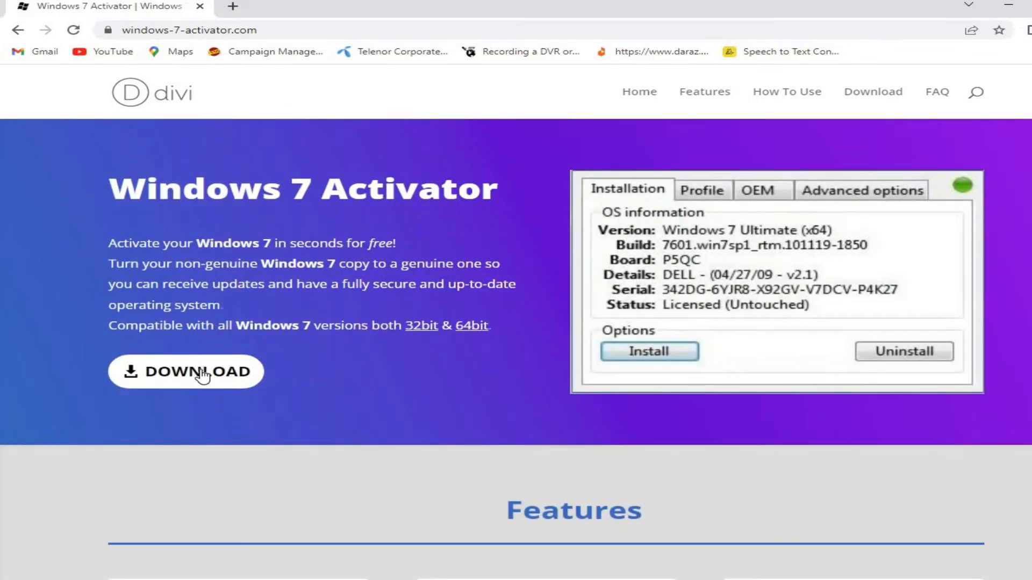
{"action": "left_click", "coordinate": [199, 371]}
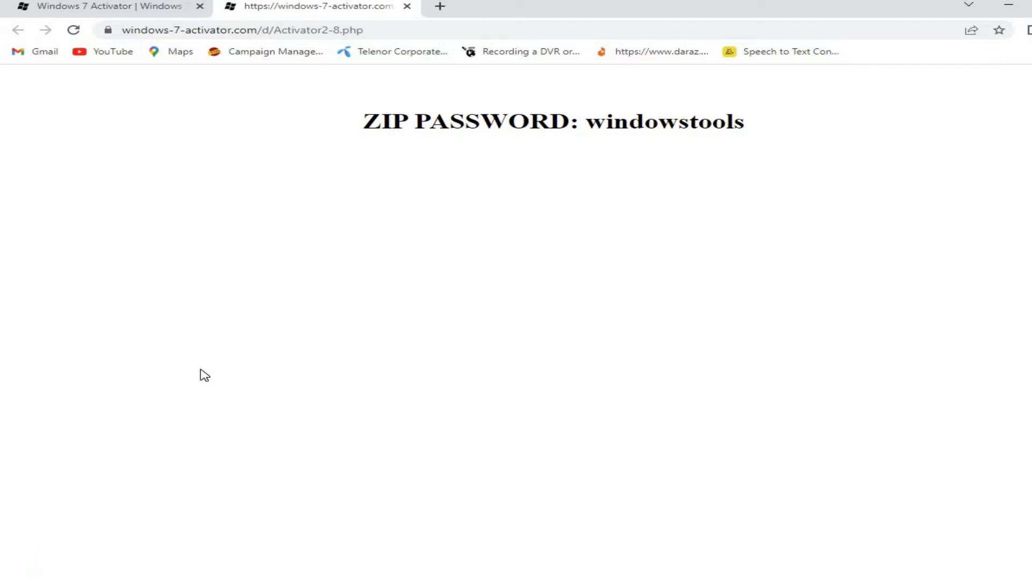
{"action": "mouse_move", "coordinate": [736, 198]}
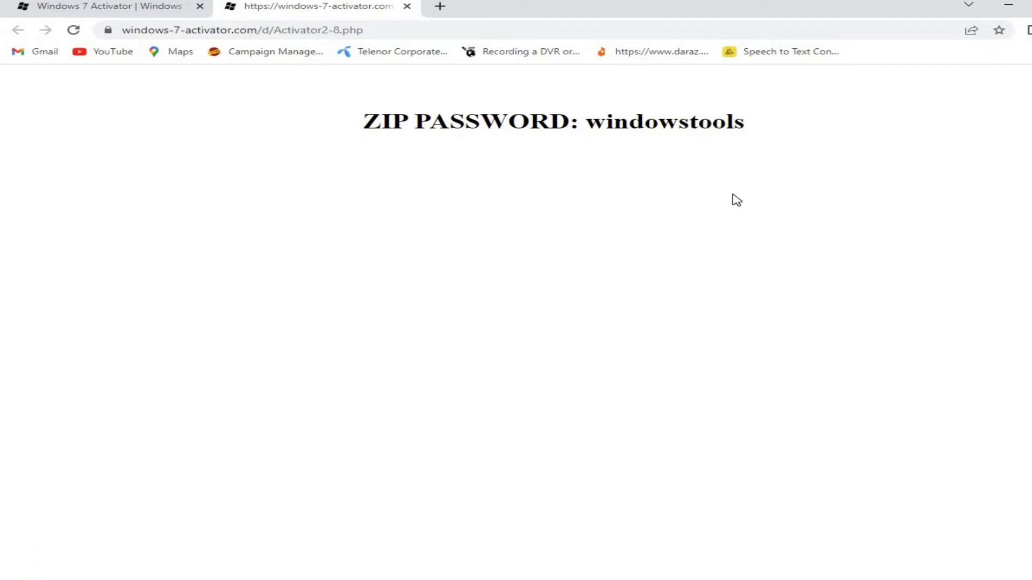
{"action": "mouse_move", "coordinate": [762, 131]}
{"action": "type", "text": "notepad"}
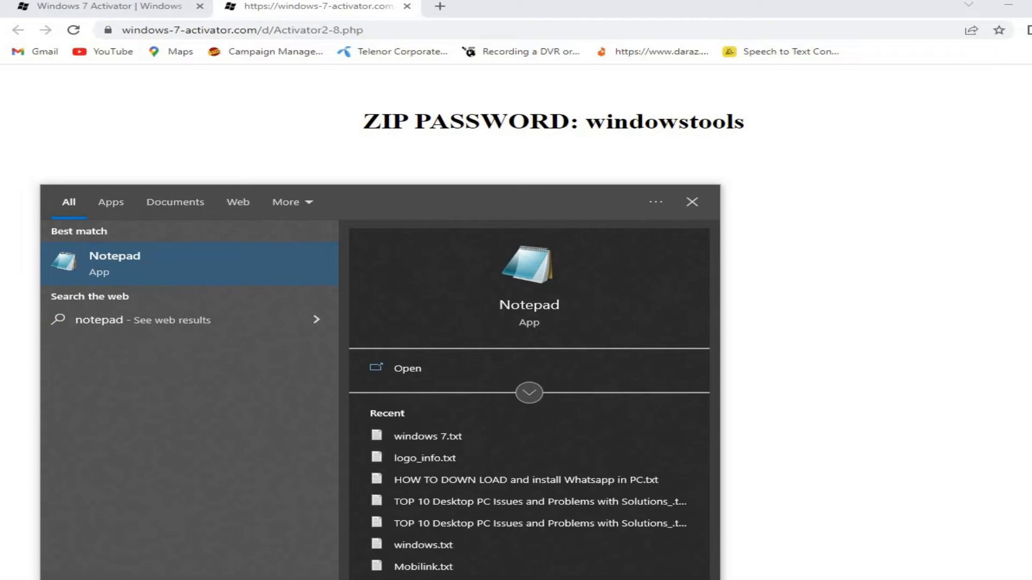
Step: Save the ZIP password note from Notepad to the desktop as password.txt
{"action": "left_click", "coordinate": [114, 264]}
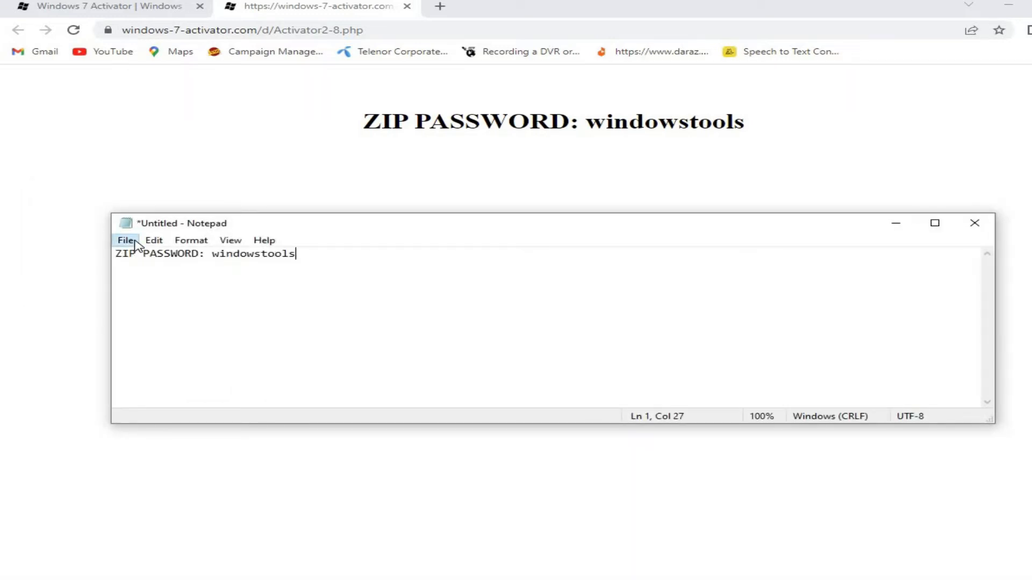
{"action": "left_click", "coordinate": [124, 241]}
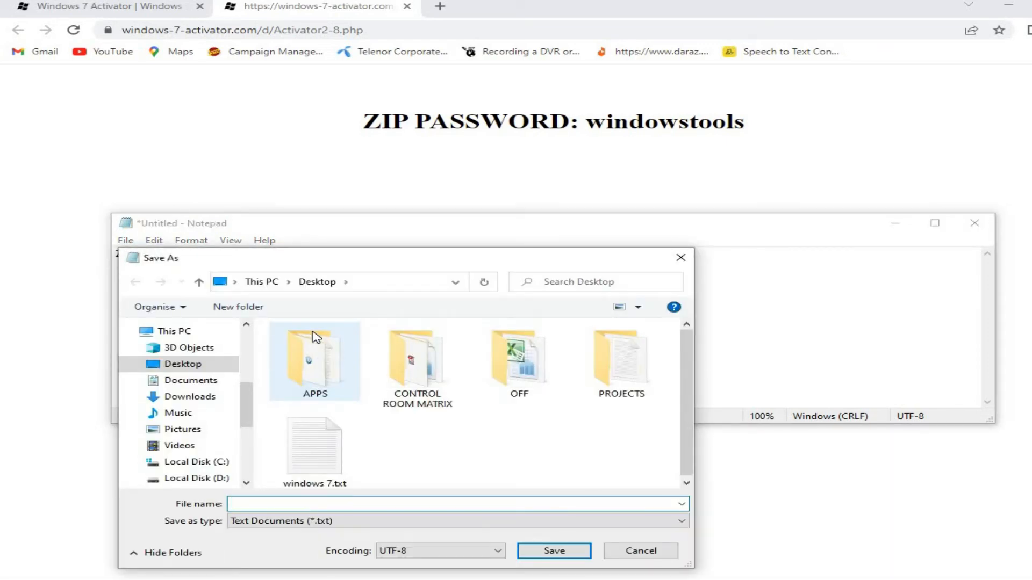
{"action": "type", "text": "pas"}
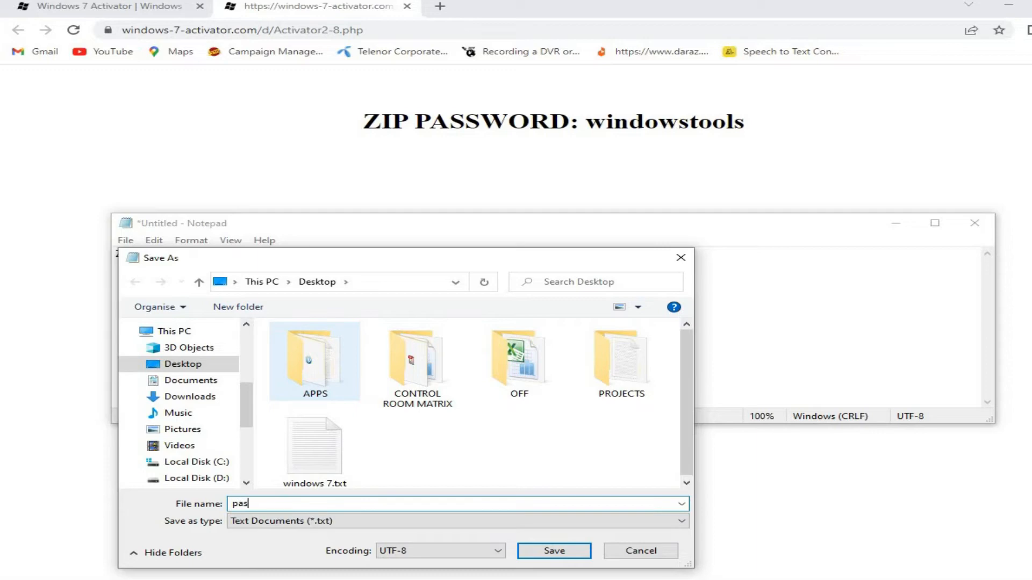
{"action": "left_click", "coordinate": [552, 551]}
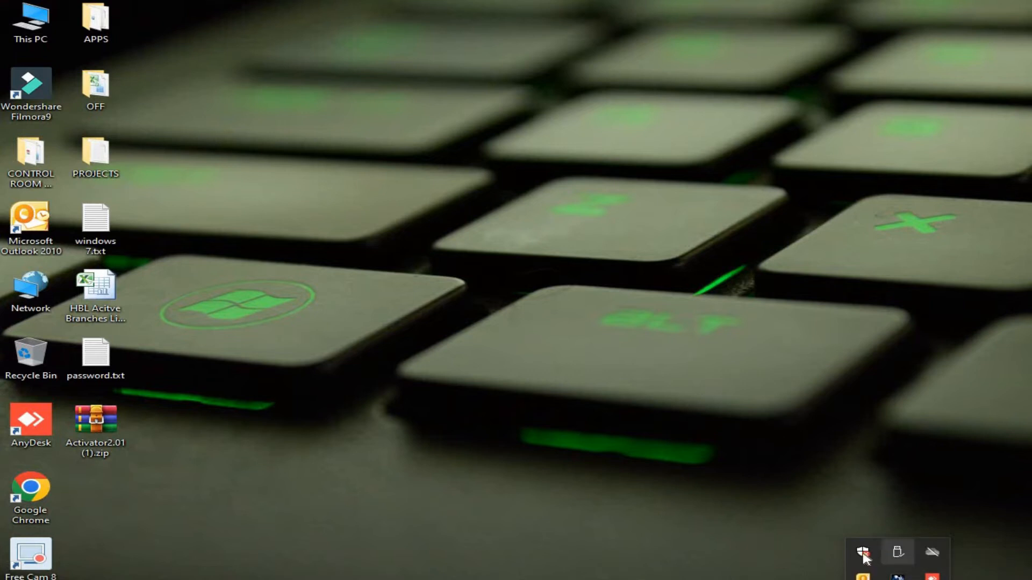
Step: Check in Windows Security that real-time virus and threat protection is off
{"action": "left_click", "coordinate": [864, 552]}
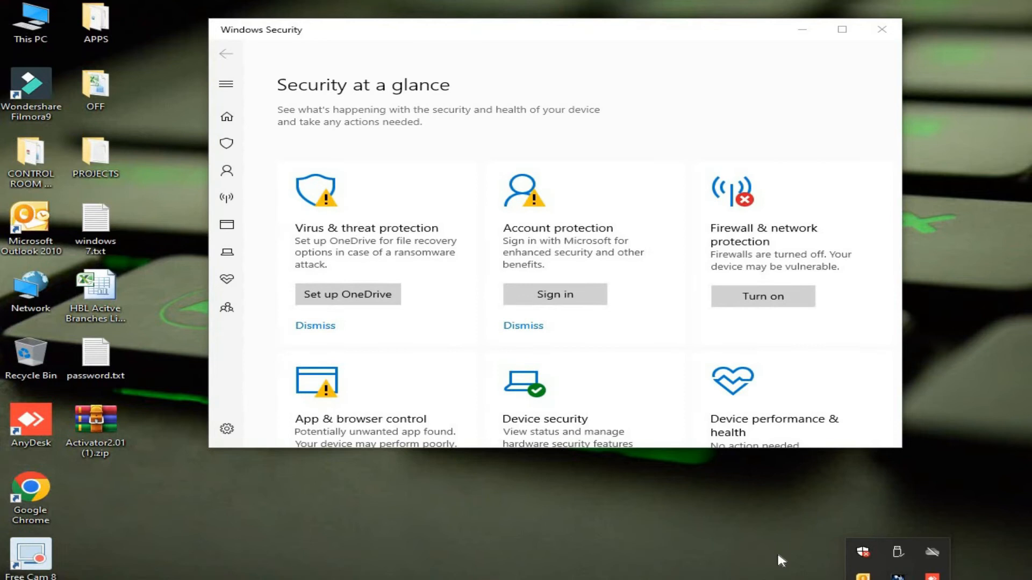
{"action": "mouse_move", "coordinate": [359, 297]}
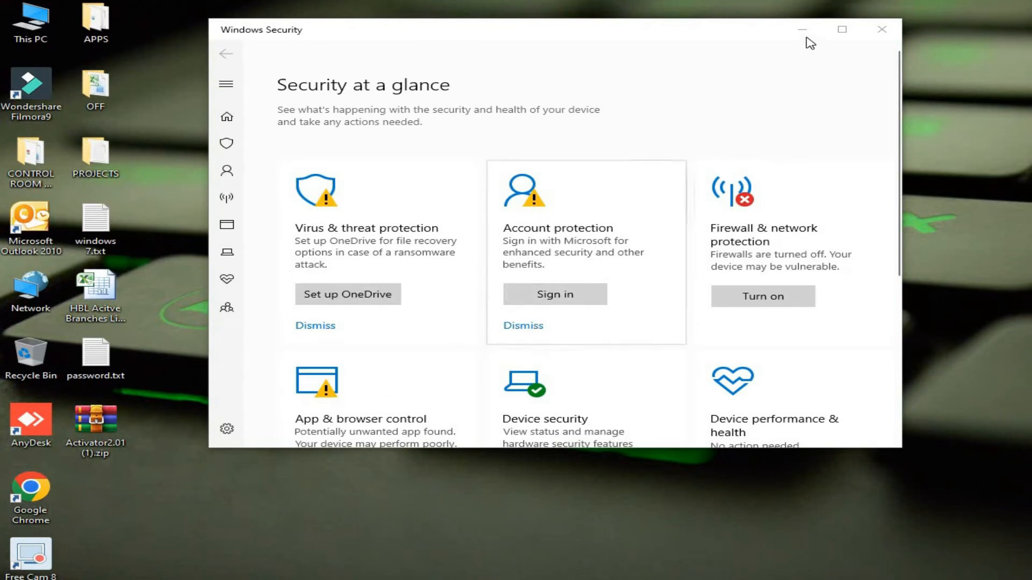
{"action": "left_click", "coordinate": [840, 29]}
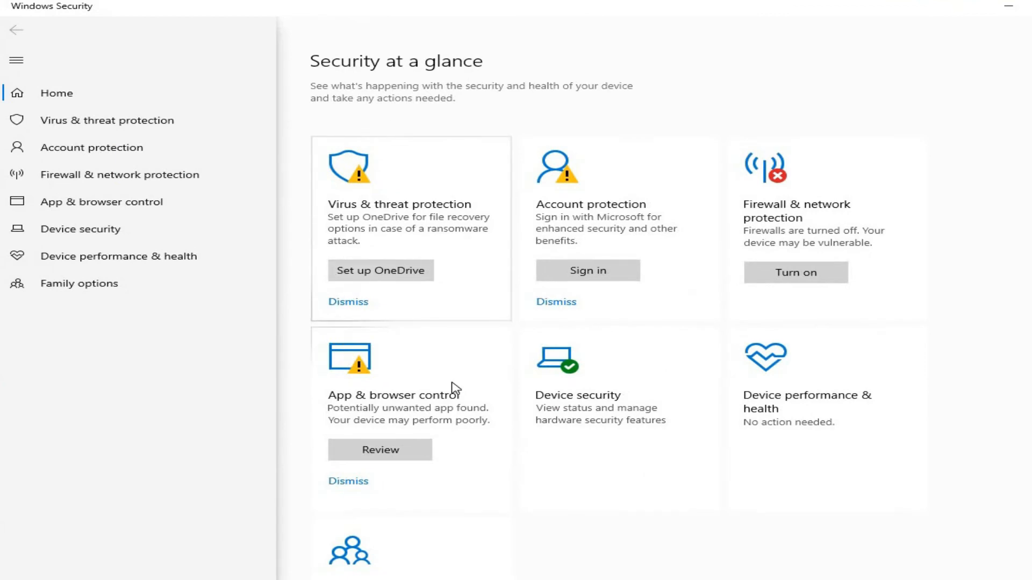
{"action": "mouse_move", "coordinate": [780, 233]}
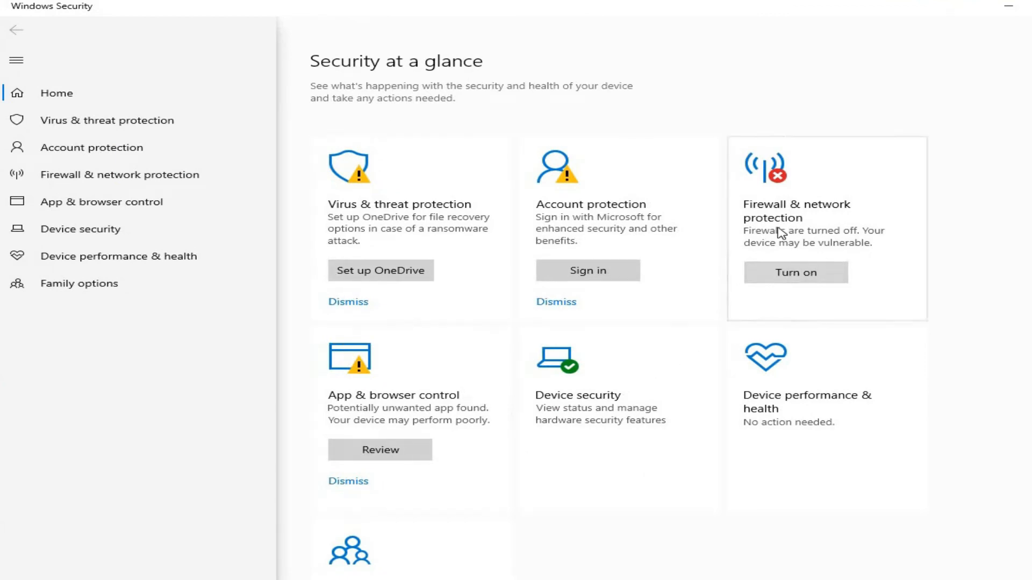
{"action": "mouse_move", "coordinate": [568, 391]}
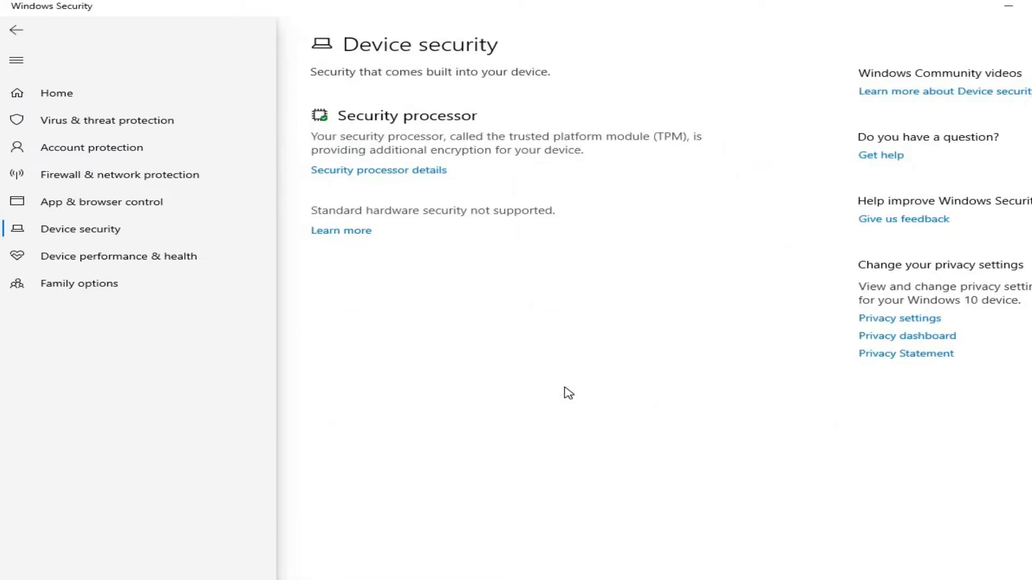
{"action": "left_click", "coordinate": [105, 120]}
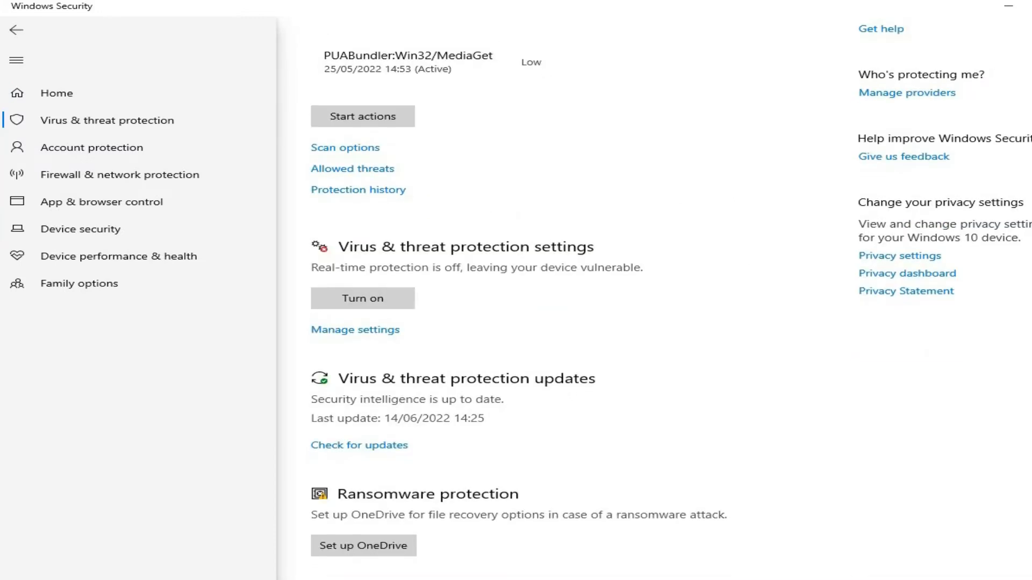
{"action": "scroll", "scroll_direction": "down", "scroll_amount": 3}
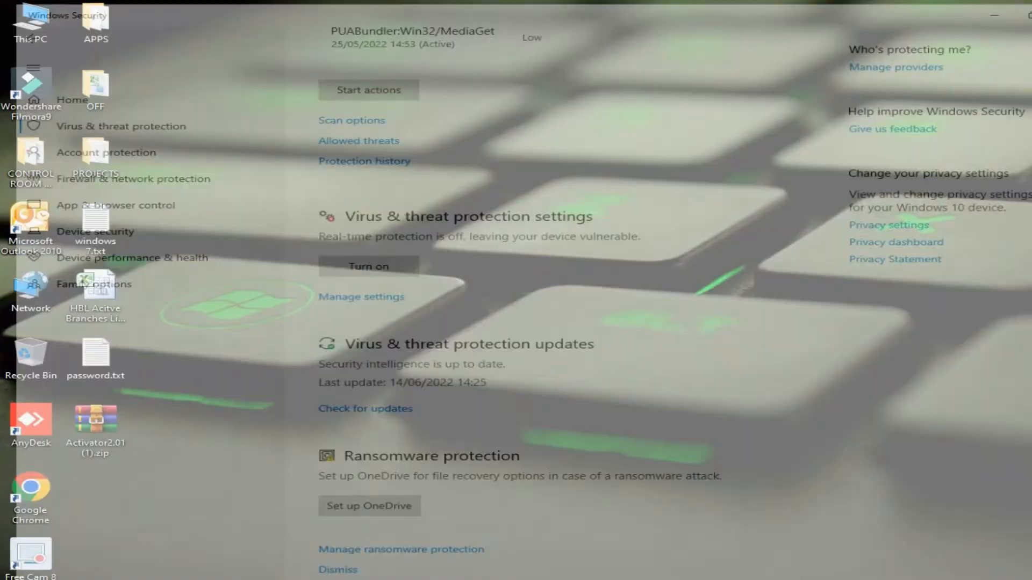
Step: Extract the Activator zip onto the desktop with Extract Here, replacing PASSWORD.txt and all conflicts
{"action": "right_click", "coordinate": [94, 419]}
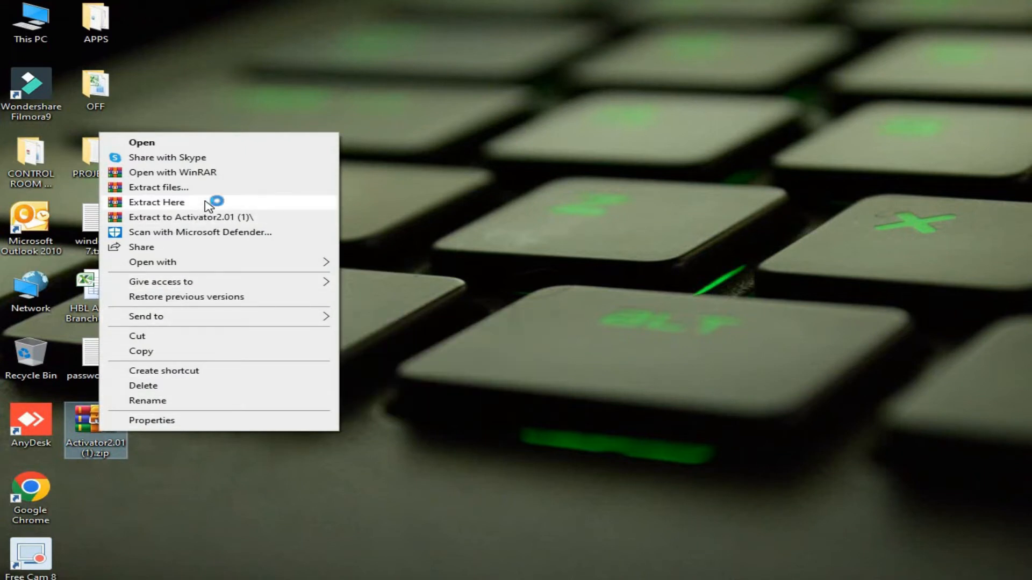
{"action": "left_click", "coordinate": [157, 202]}
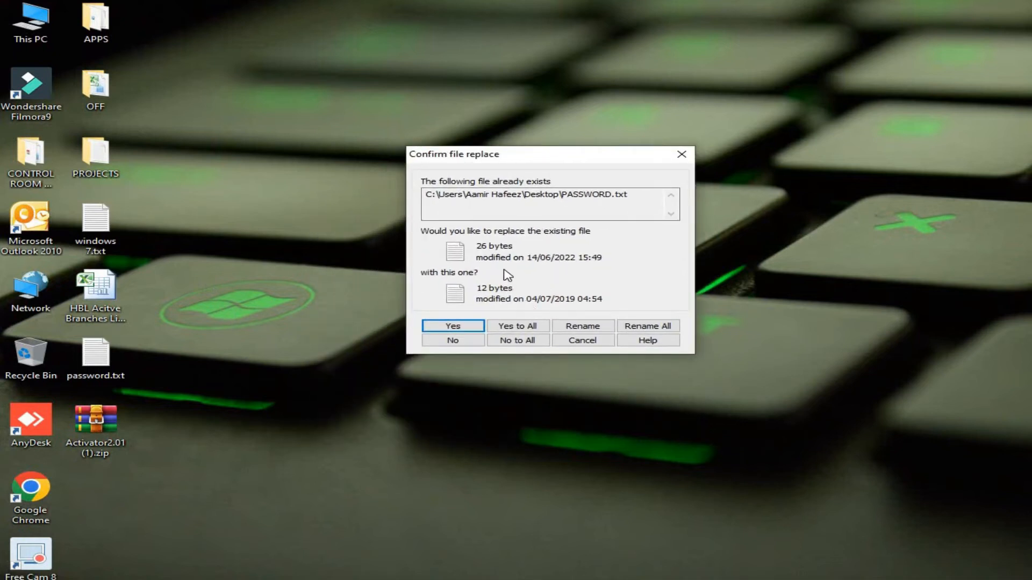
{"action": "left_click", "coordinate": [517, 324]}
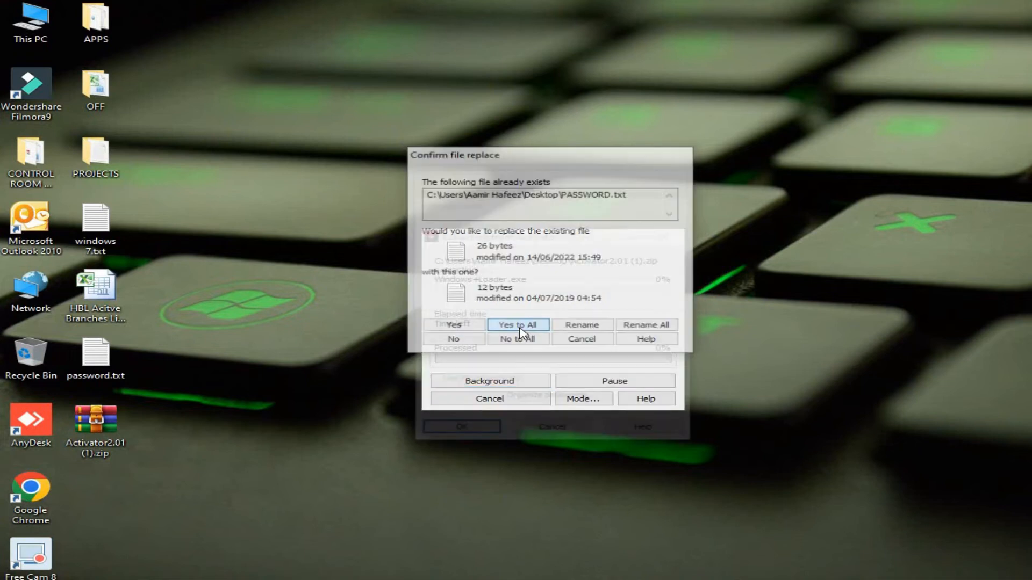
{"action": "left_click", "coordinate": [517, 324]}
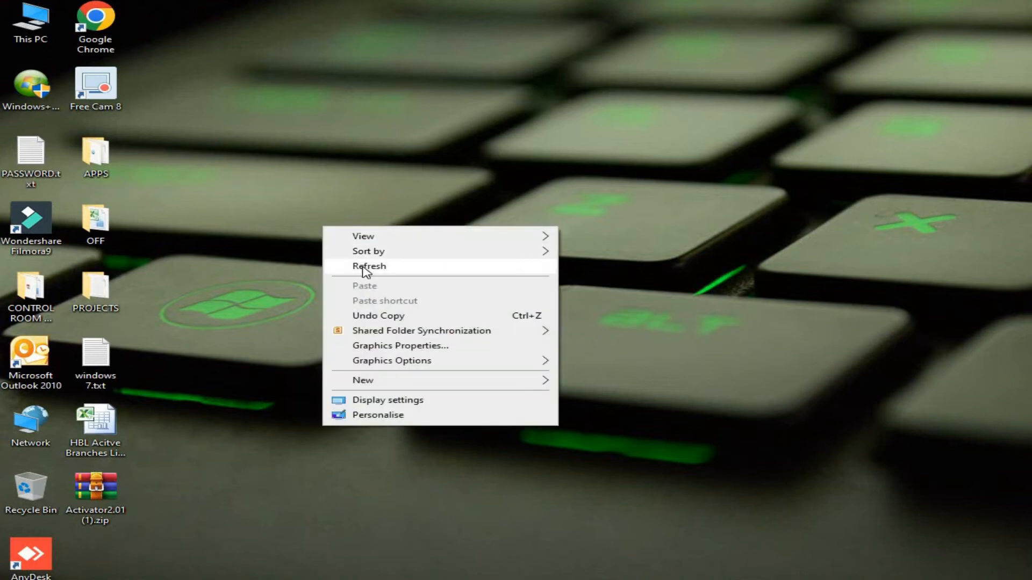
Step: Refresh the desktop so PASSWORD.txt and the extracted loader appear
{"action": "right_click", "coordinate": [30, 84]}
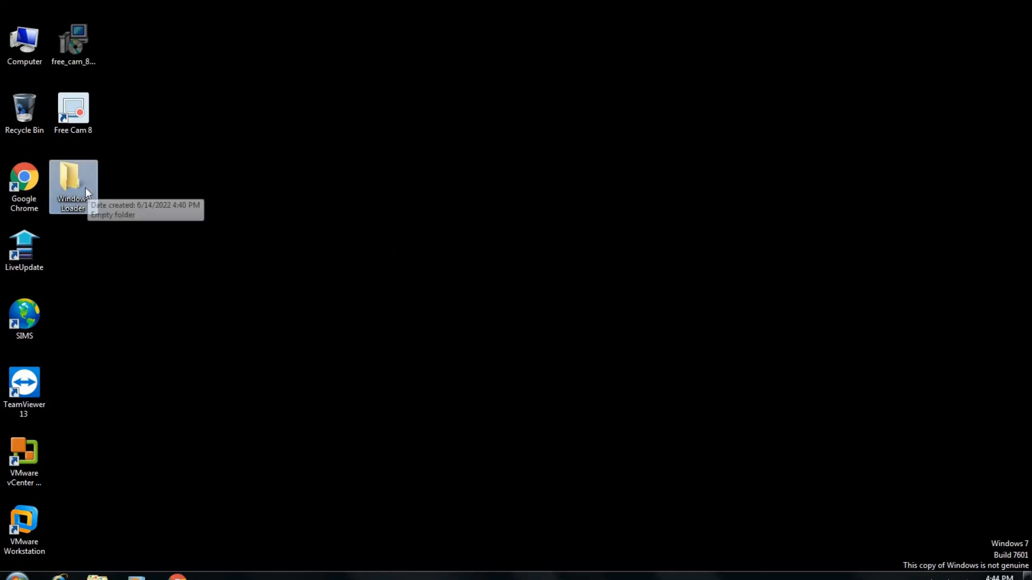
Step: Check the Windows Loader folder contents, then bring up Computer's actions from the Start menu
{"action": "double_click", "coordinate": [73, 182]}
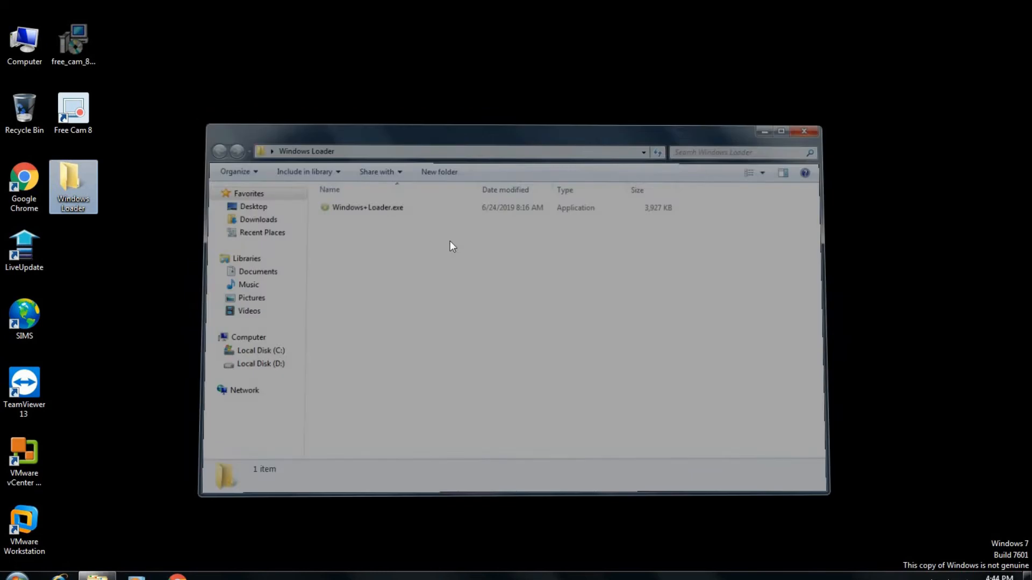
{"action": "left_click", "coordinate": [803, 129]}
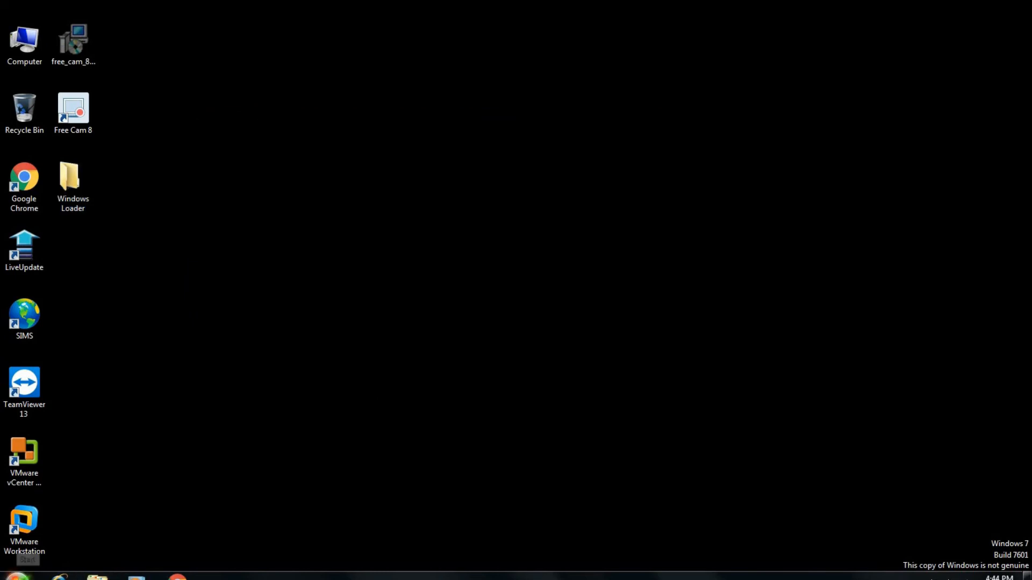
{"action": "left_click", "coordinate": [15, 574]}
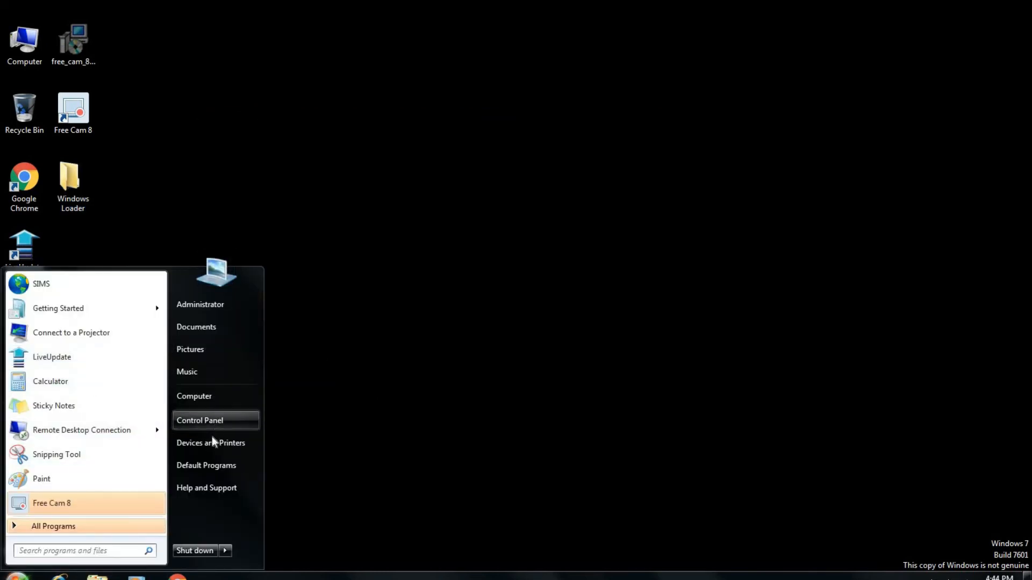
{"action": "right_click", "coordinate": [194, 395]}
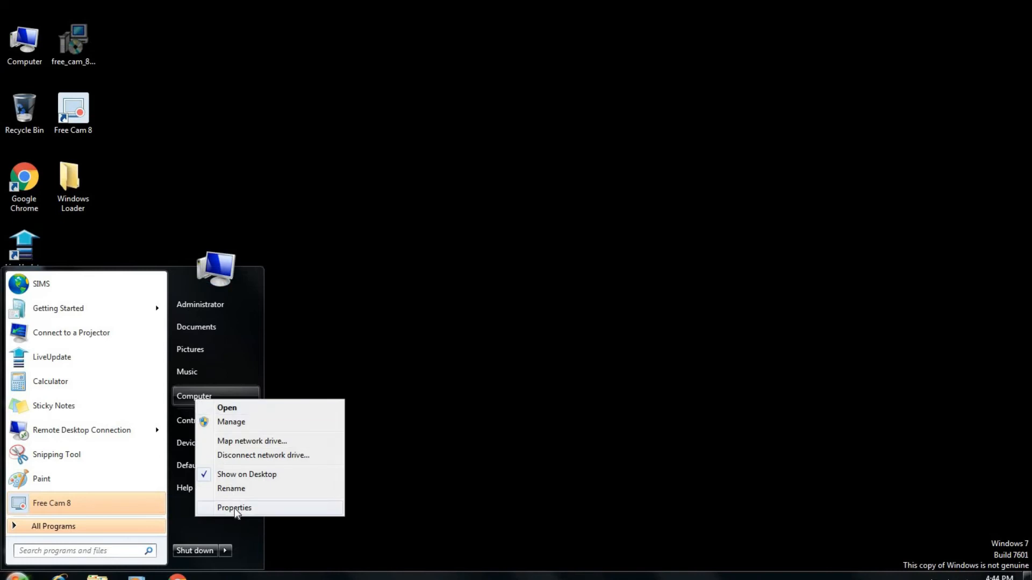
Step: View System properties showing Windows 7 Professional Service Pack 1, 32-bit
{"action": "left_click", "coordinate": [234, 508]}
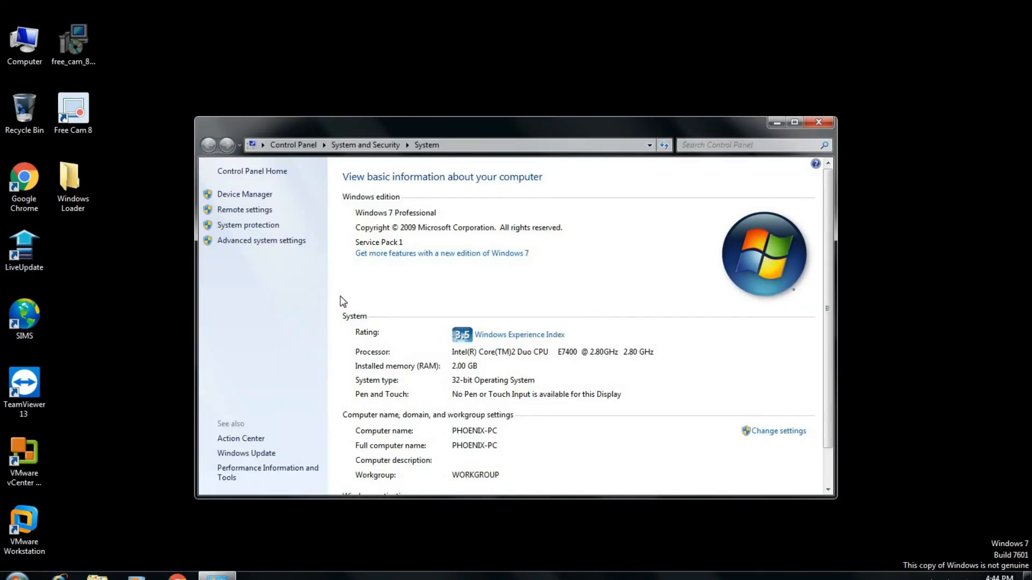
{"action": "mouse_move", "coordinate": [541, 374]}
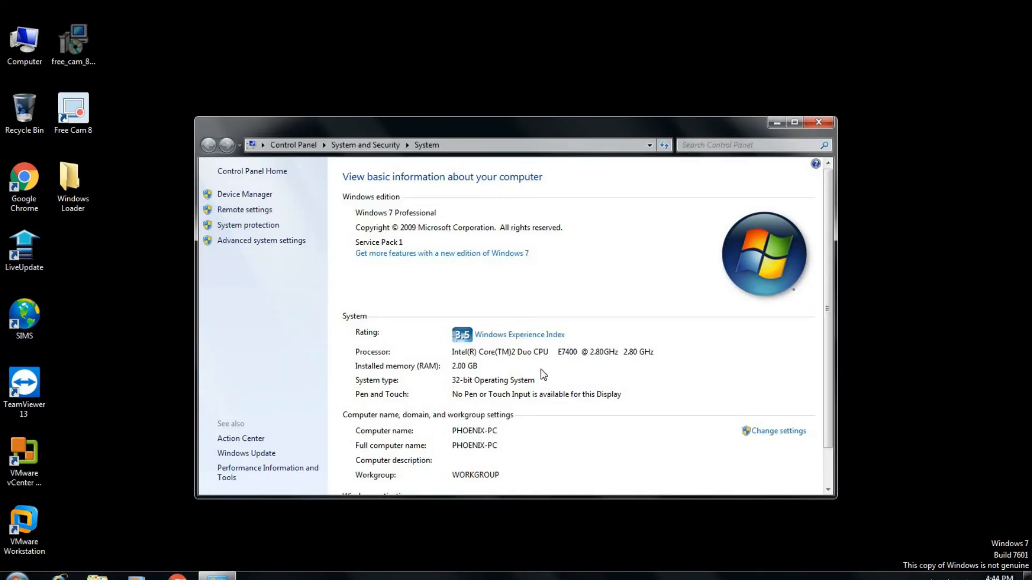
{"action": "scroll", "scroll_direction": "down", "scroll_amount": 3}
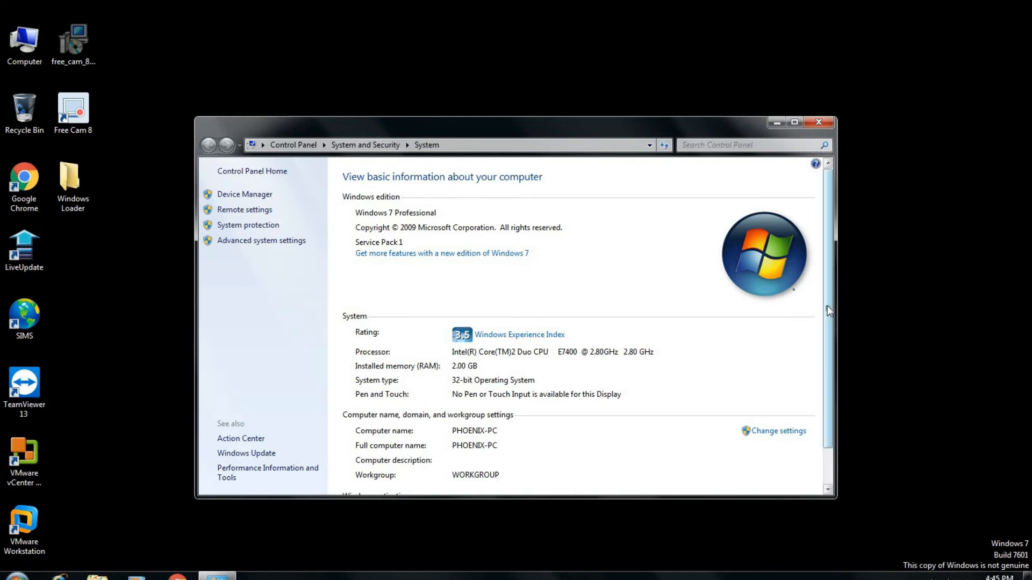
{"action": "scroll", "scroll_direction": "down", "scroll_amount": 3}
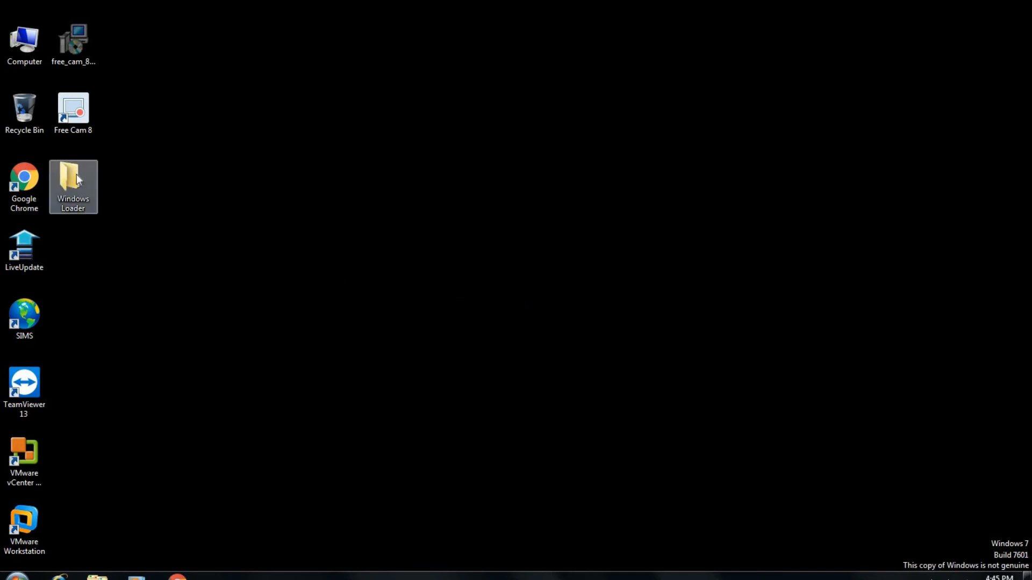
Step: Run Windows+Loader.exe from the Windows Loader folder as administrator
{"action": "double_click", "coordinate": [73, 183]}
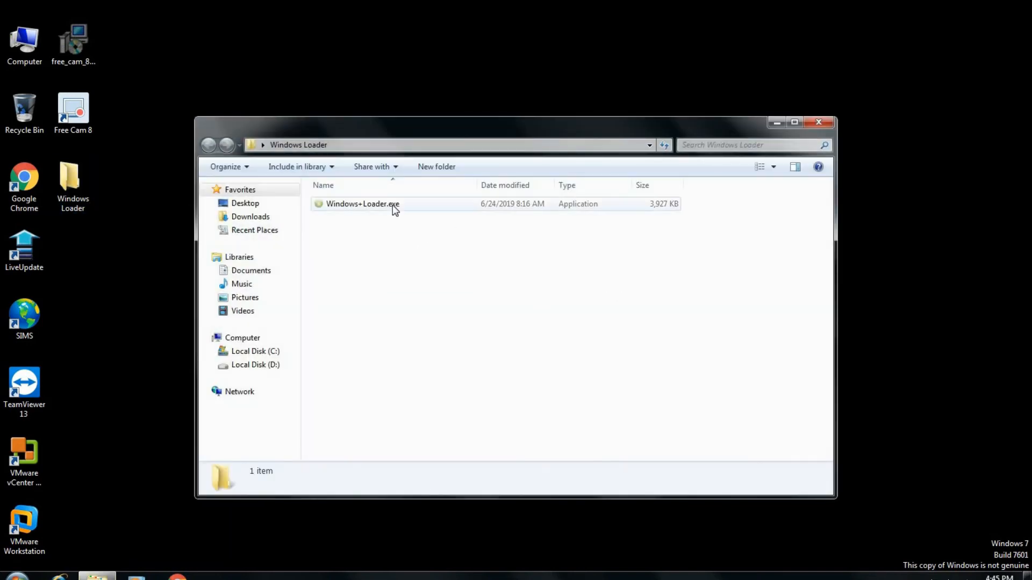
{"action": "left_click", "coordinate": [362, 204]}
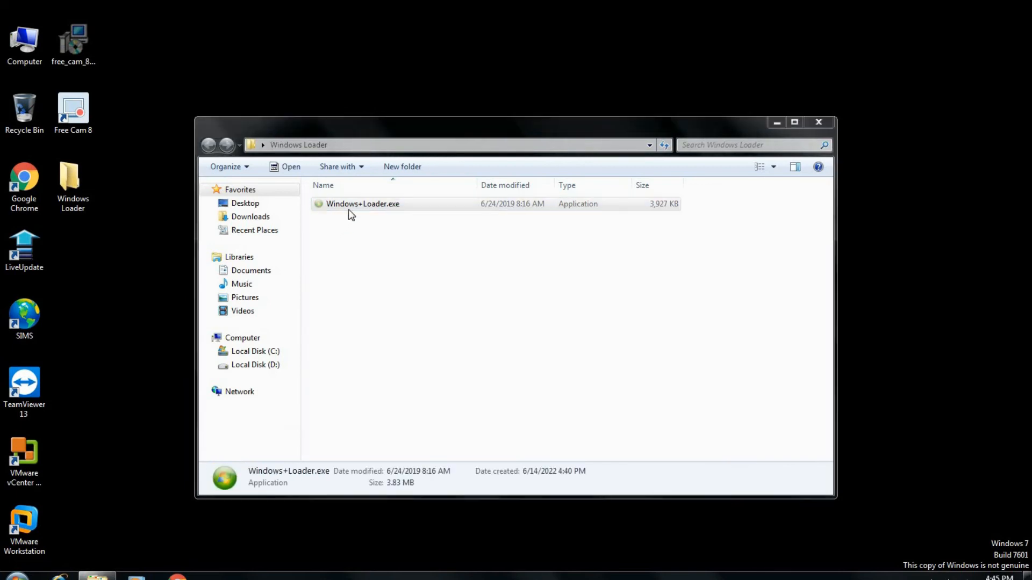
{"action": "right_click", "coordinate": [363, 204]}
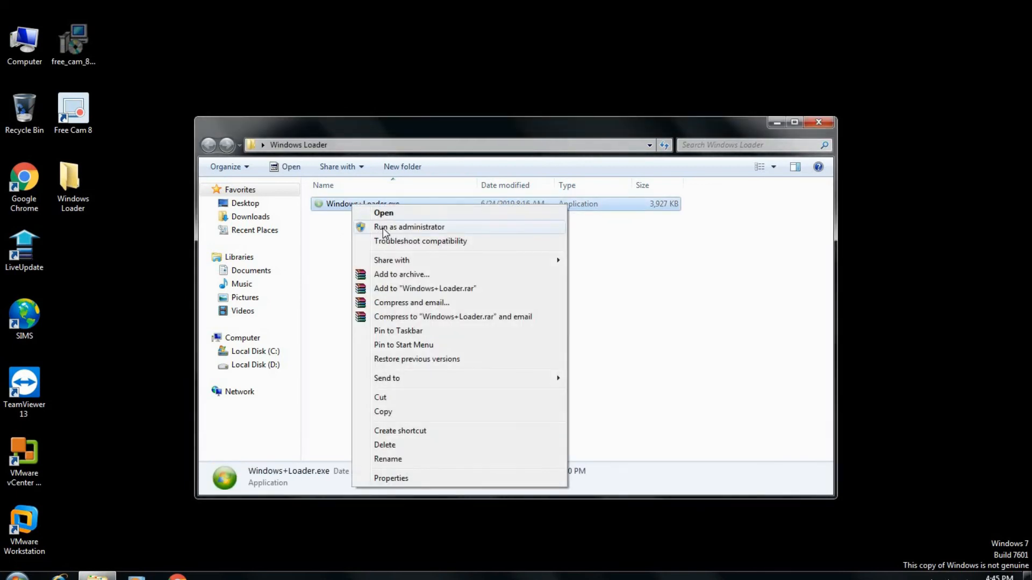
{"action": "left_click", "coordinate": [409, 227]}
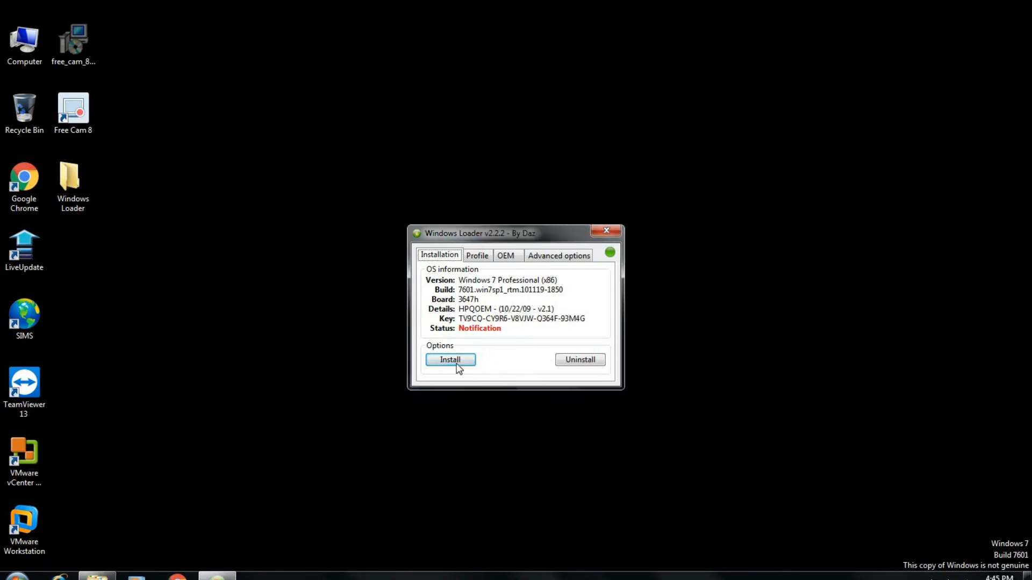
Step: Install the certificate and serial from Windows Loader's Installation tab
{"action": "left_click", "coordinate": [451, 359]}
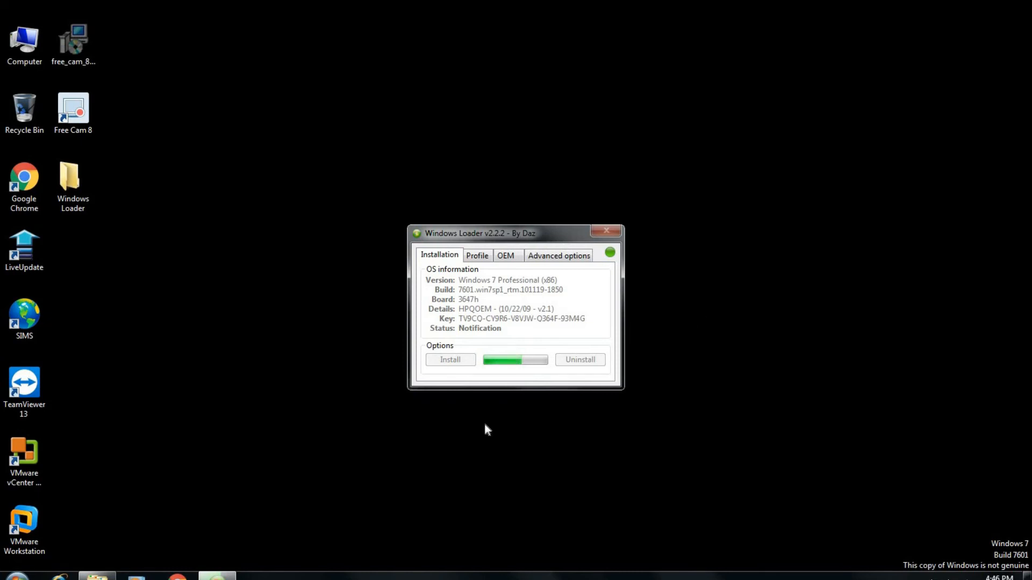
{"action": "mouse_move", "coordinate": [440, 234]}
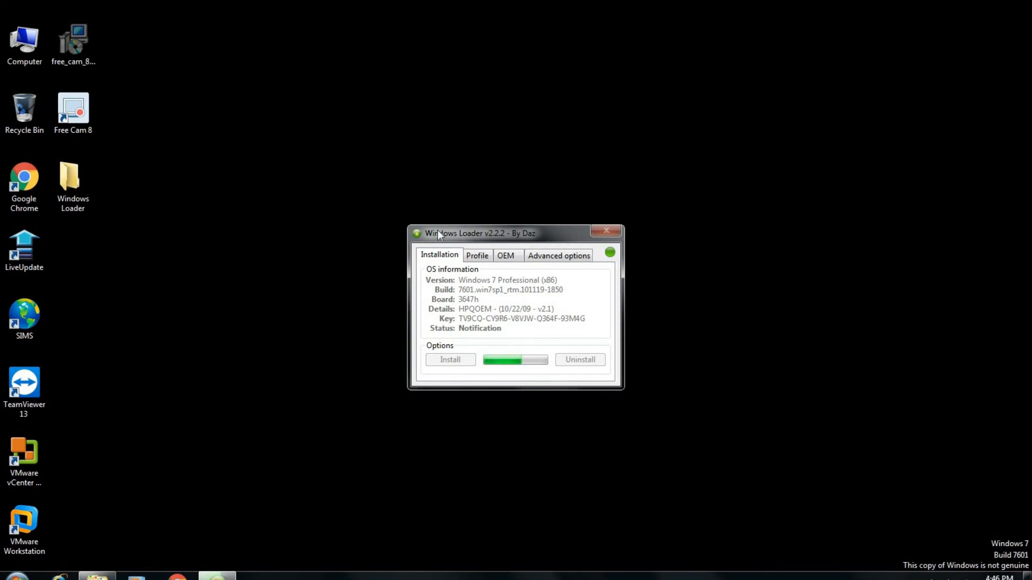
{"action": "mouse_move", "coordinate": [524, 197]}
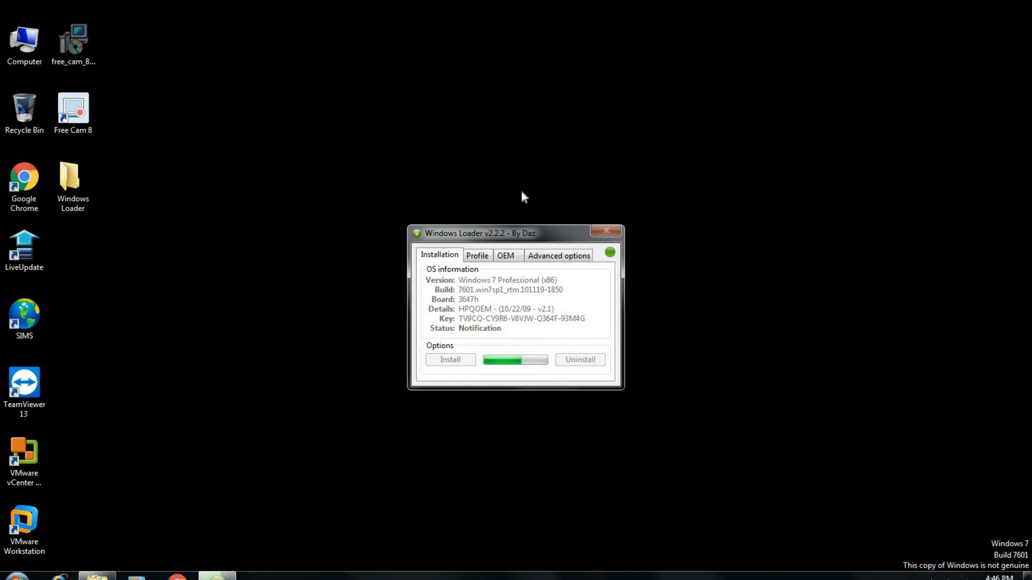
{"action": "mouse_move", "coordinate": [680, 285]}
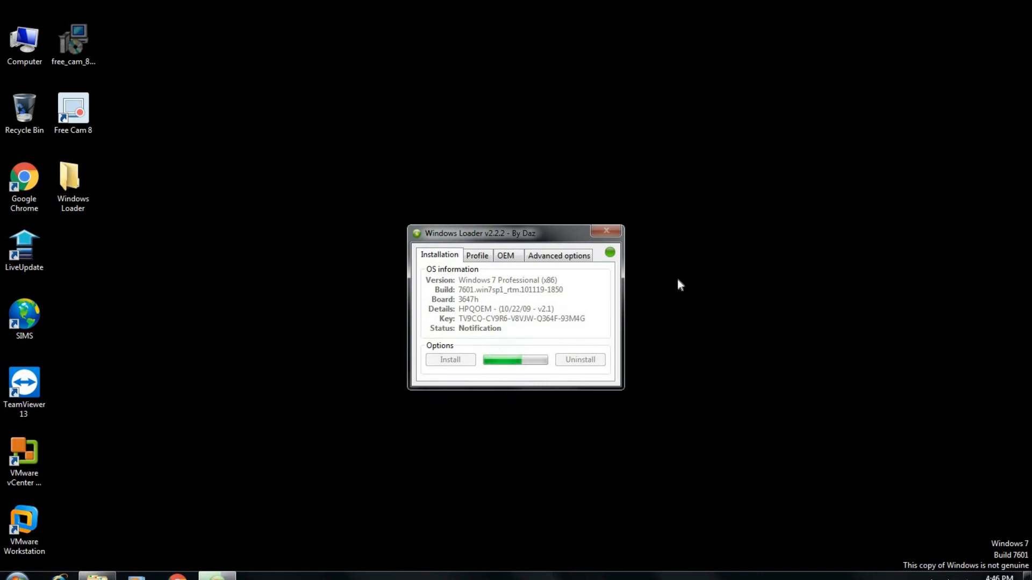
{"action": "mouse_move", "coordinate": [606, 184]}
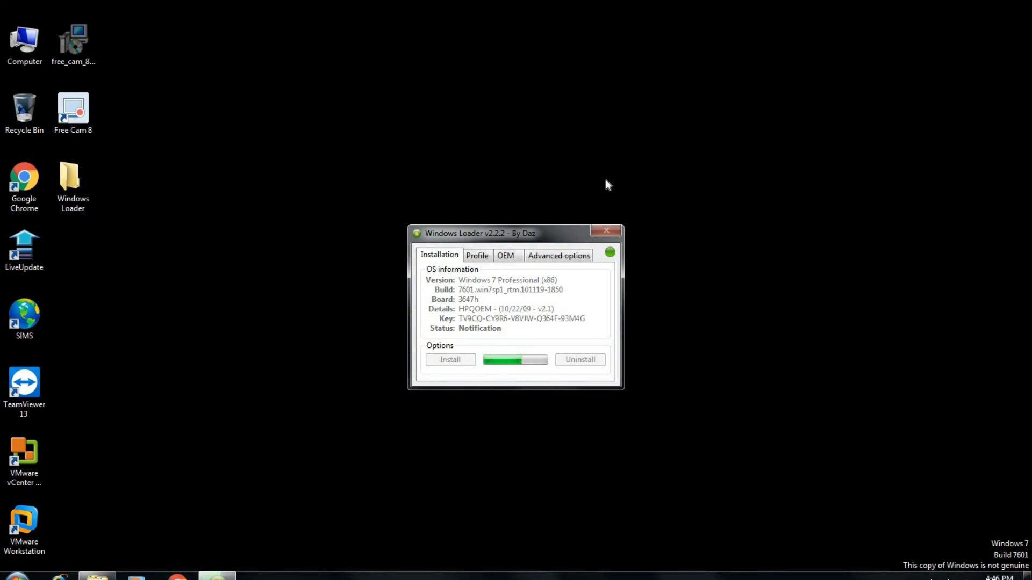
{"action": "mouse_move", "coordinate": [543, 237]}
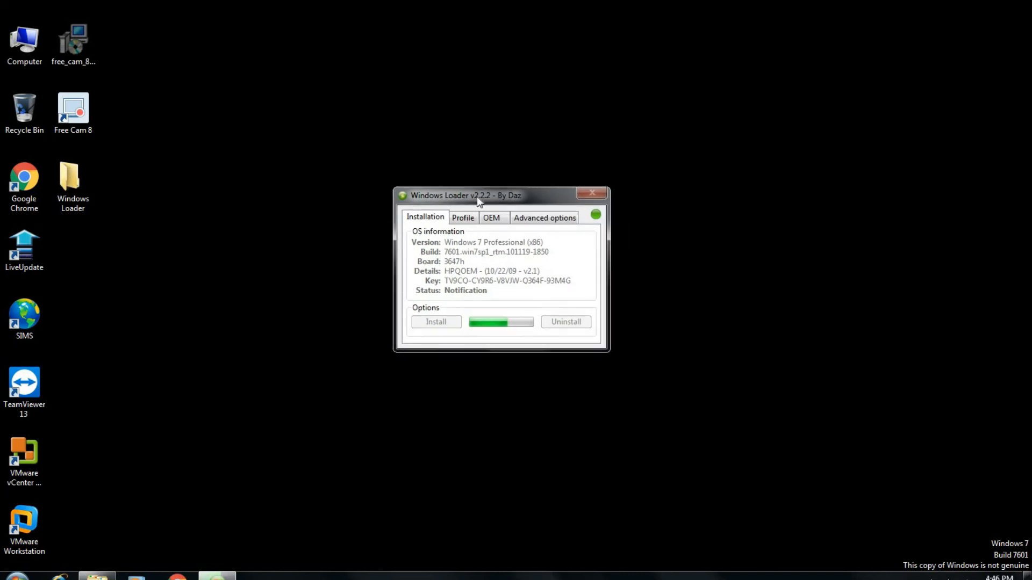
{"action": "mouse_move", "coordinate": [630, 174]}
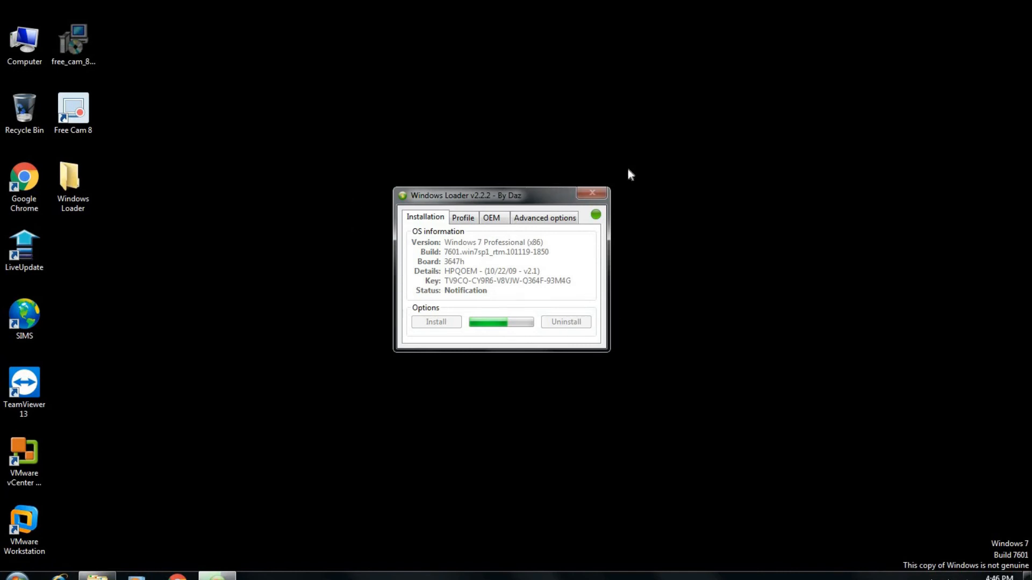
{"action": "mouse_move", "coordinate": [425, 342]}
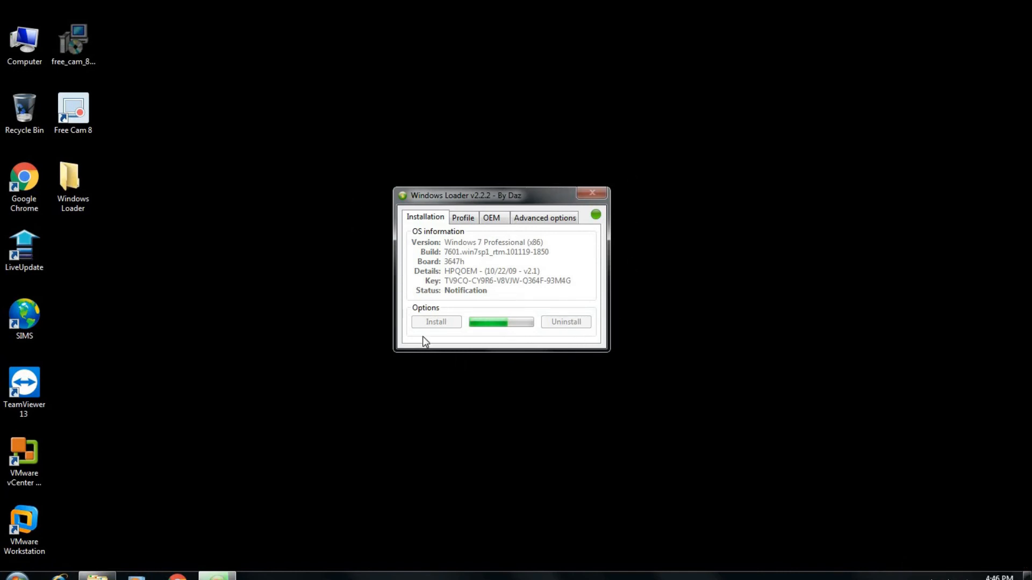
{"action": "mouse_move", "coordinate": [602, 167]}
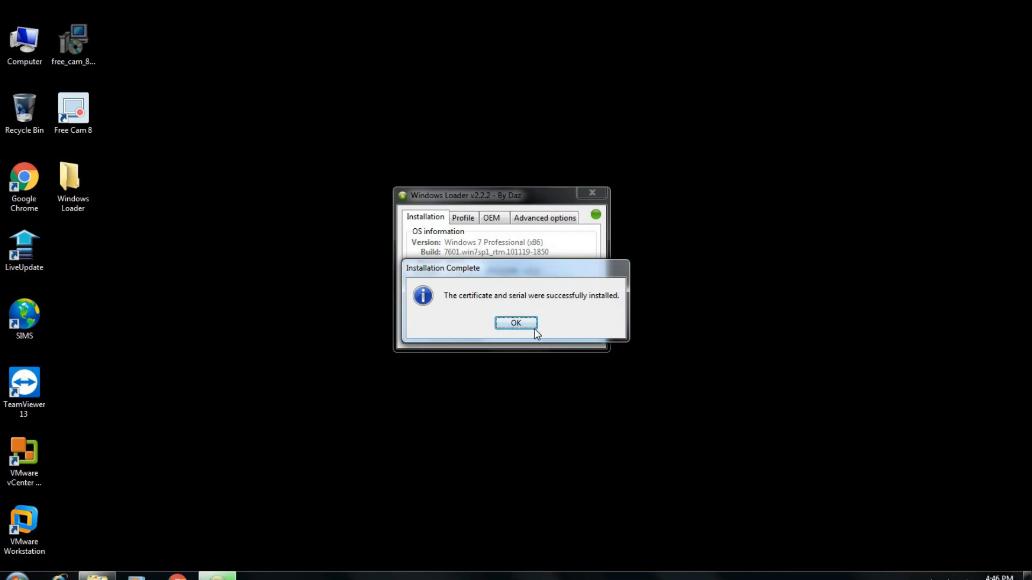
Step: Confirm the Licensed status, review the Profile, OEM and Advanced options tabs, then close Windows Loader
{"action": "left_click", "coordinate": [516, 323]}
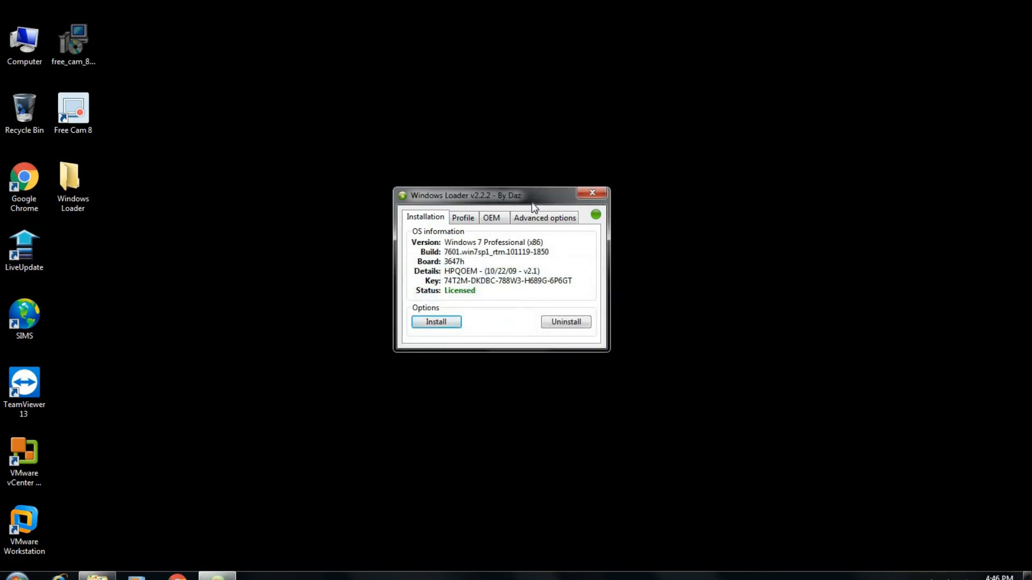
{"action": "mouse_move", "coordinate": [591, 192]}
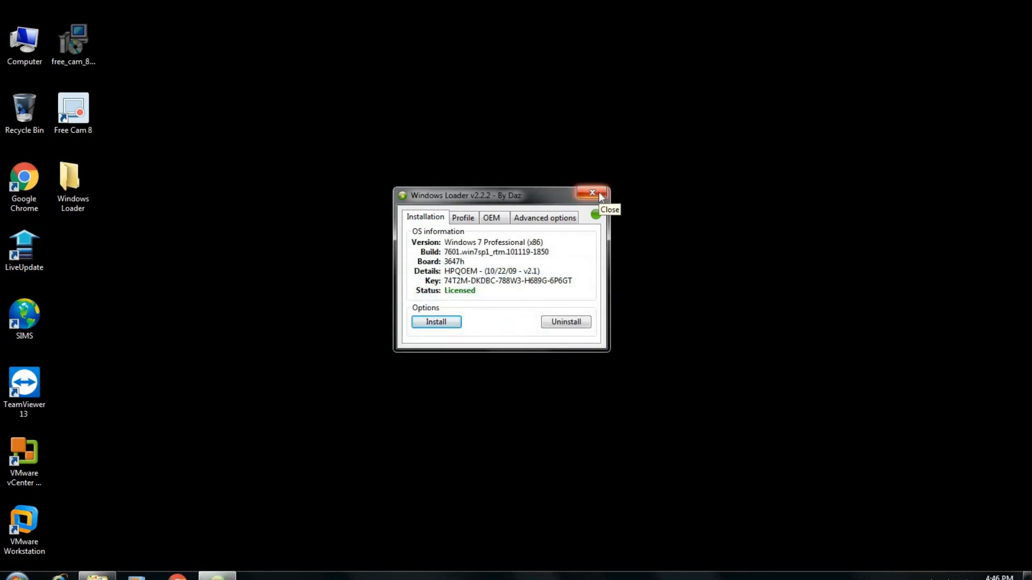
{"action": "left_click", "coordinate": [463, 217]}
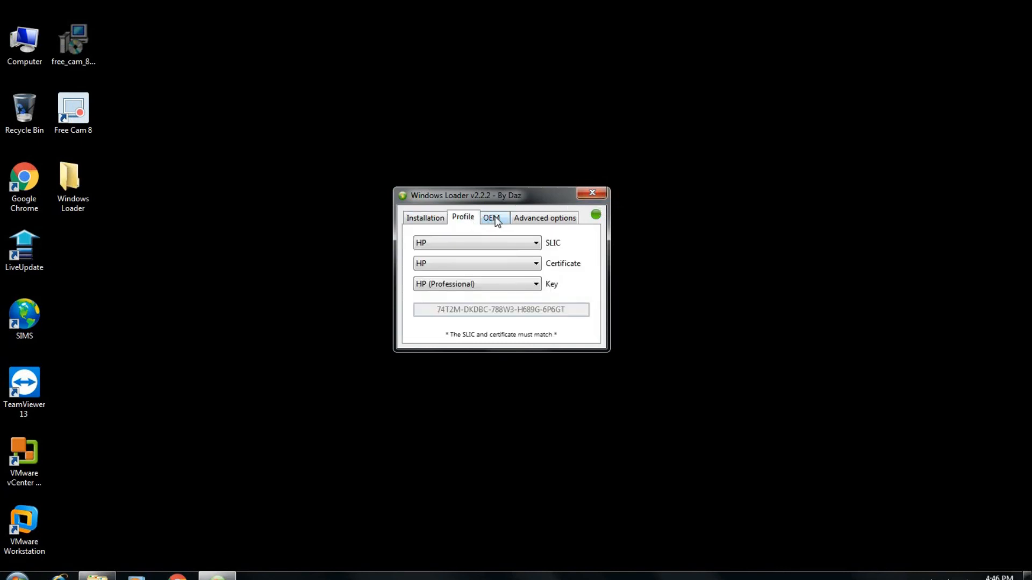
{"action": "left_click", "coordinate": [494, 217]}
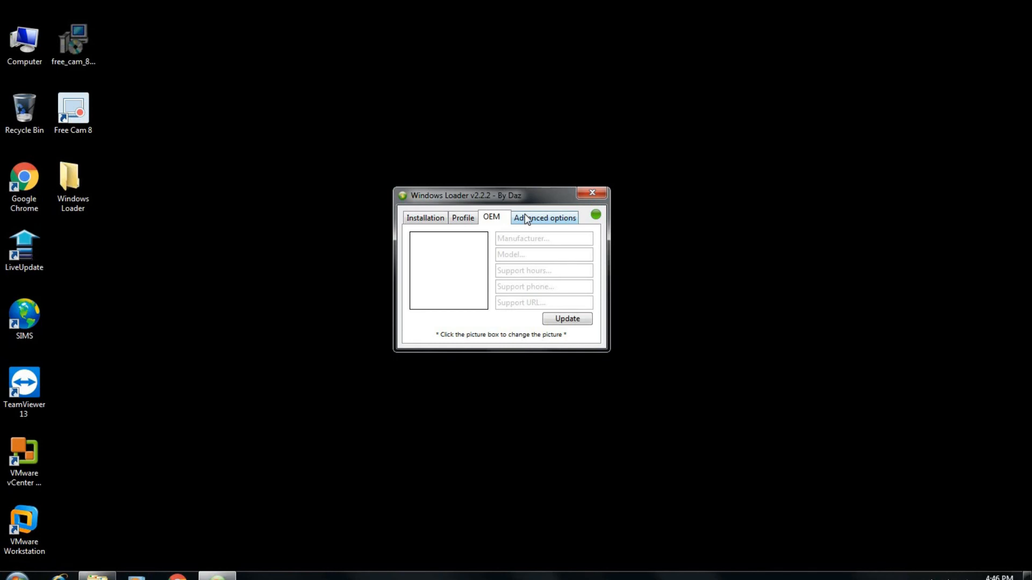
{"action": "left_click", "coordinate": [544, 217]}
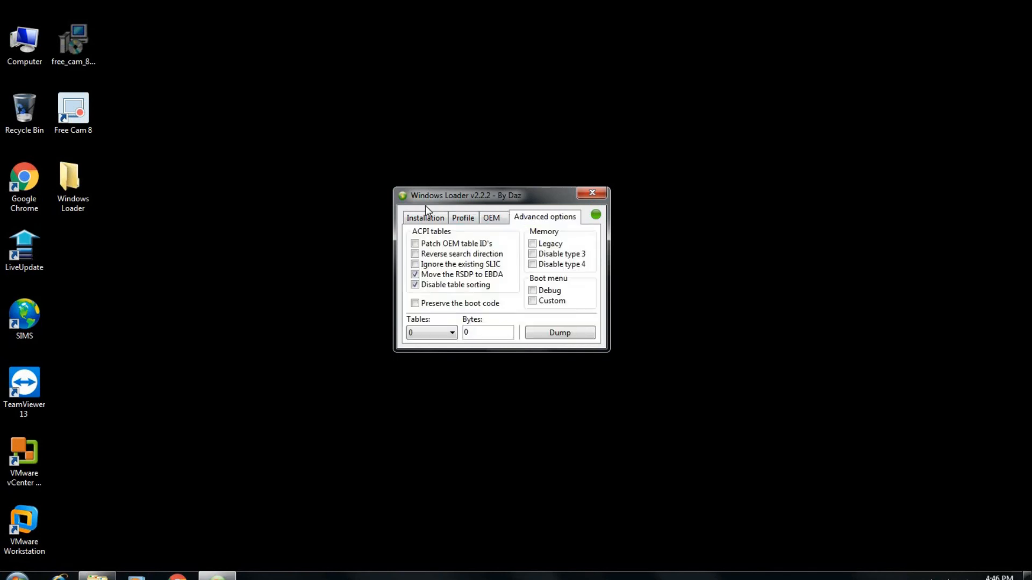
{"action": "left_click", "coordinate": [424, 217]}
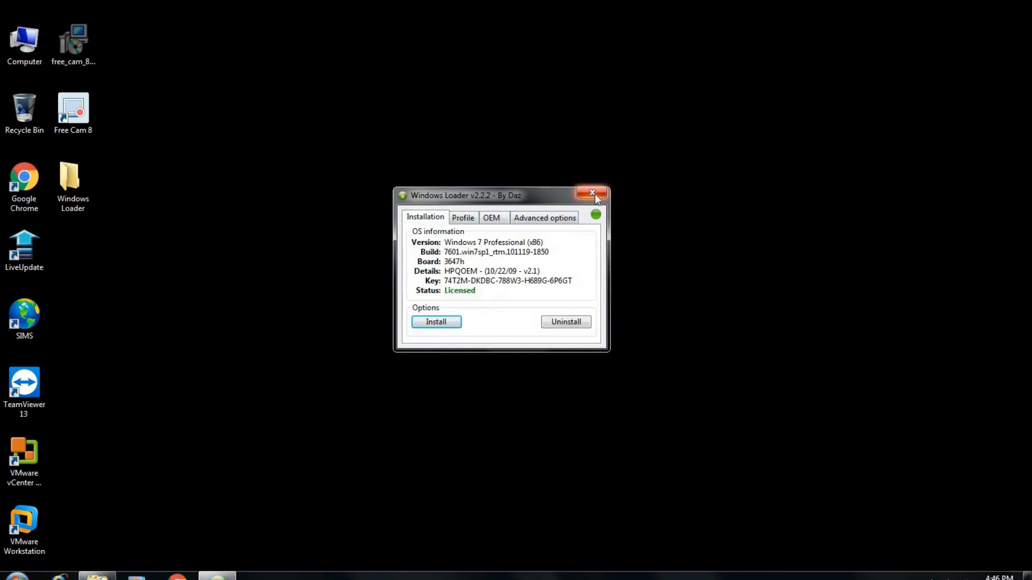
{"action": "left_click", "coordinate": [593, 195]}
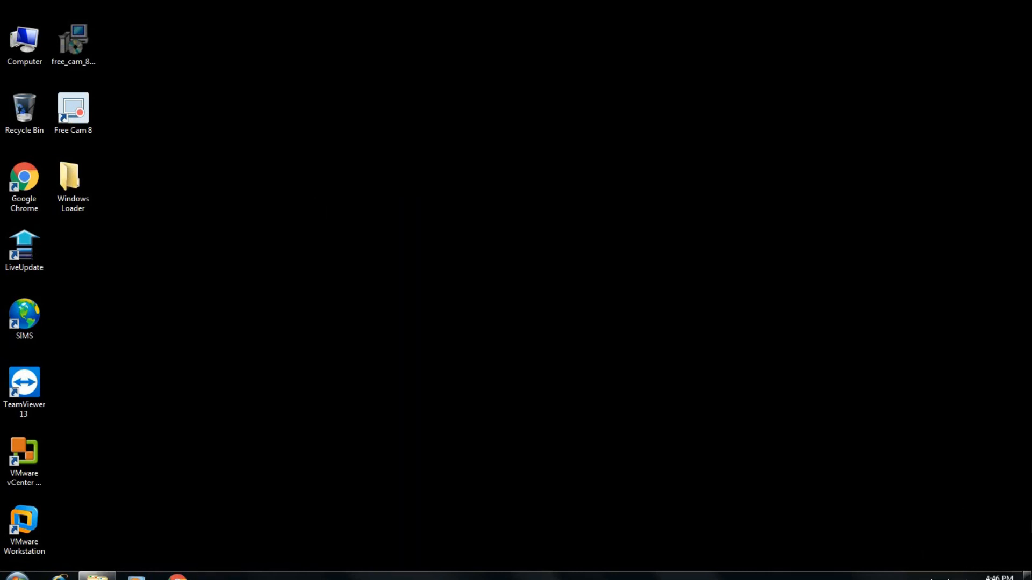
{"action": "mouse_move", "coordinate": [1021, 568]}
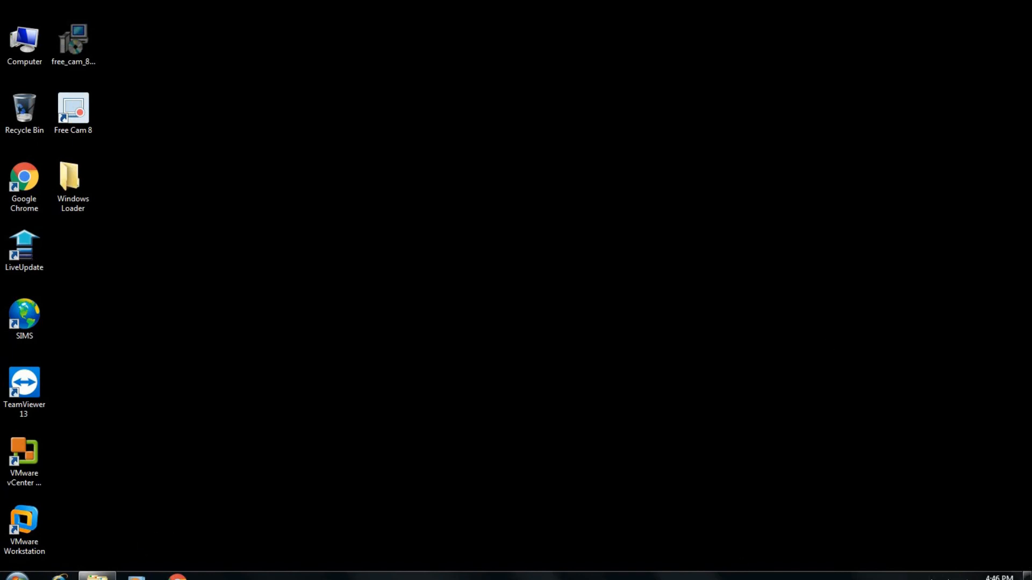
{"action": "left_click", "coordinate": [16, 578]}
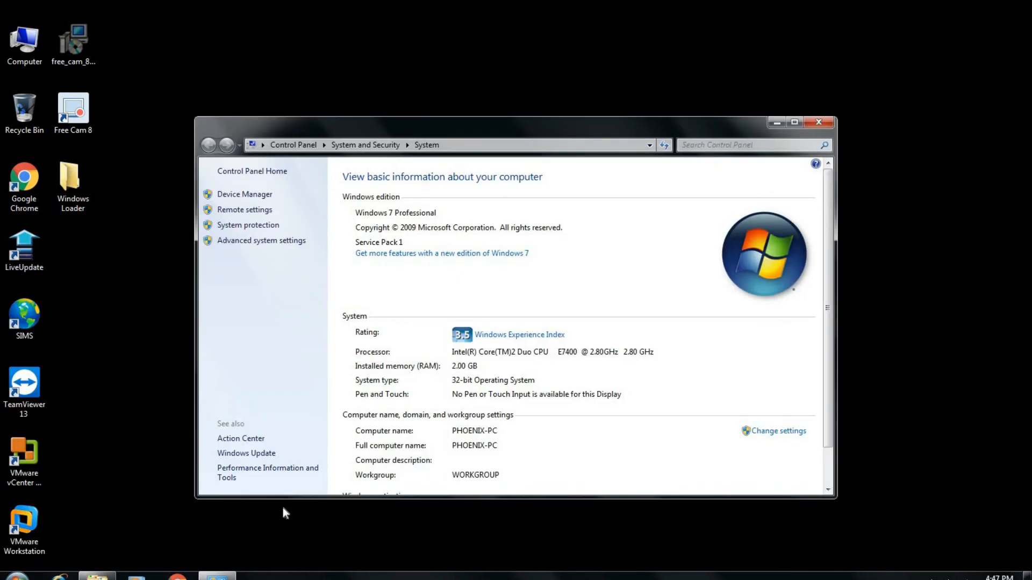
{"action": "left_click", "coordinate": [793, 122]}
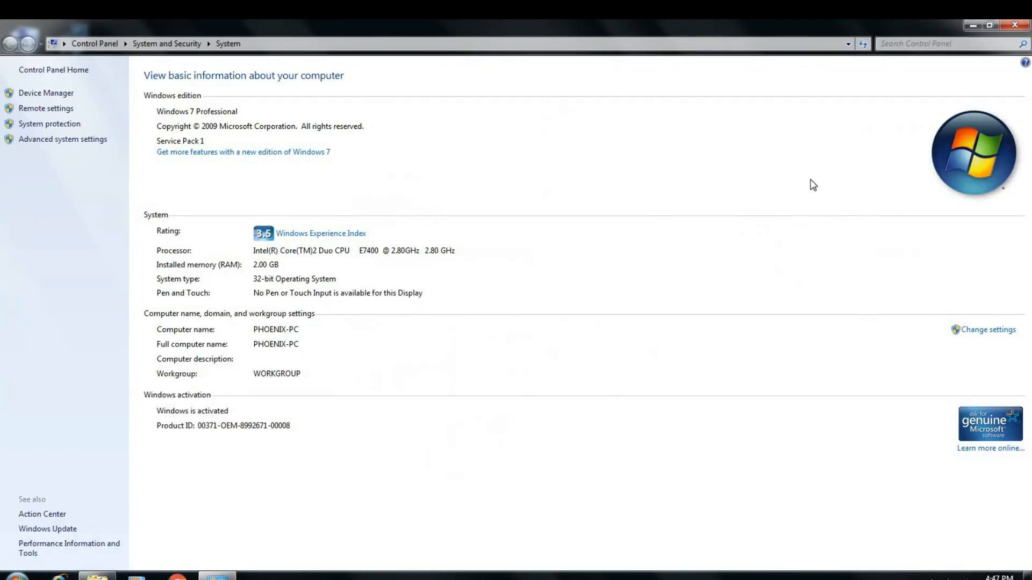
{"action": "mouse_move", "coordinate": [219, 391]}
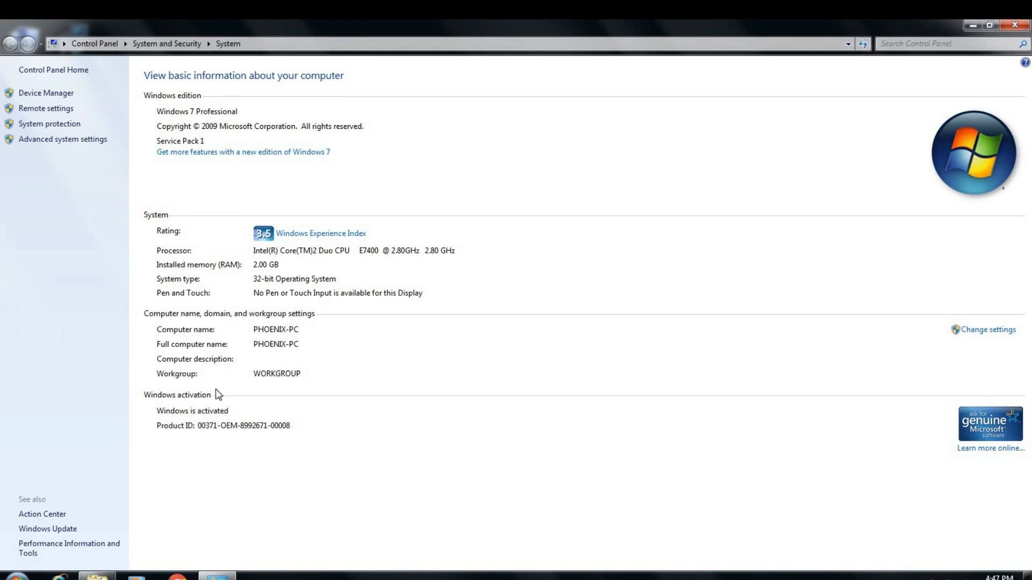
{"action": "mouse_move", "coordinate": [355, 415]}
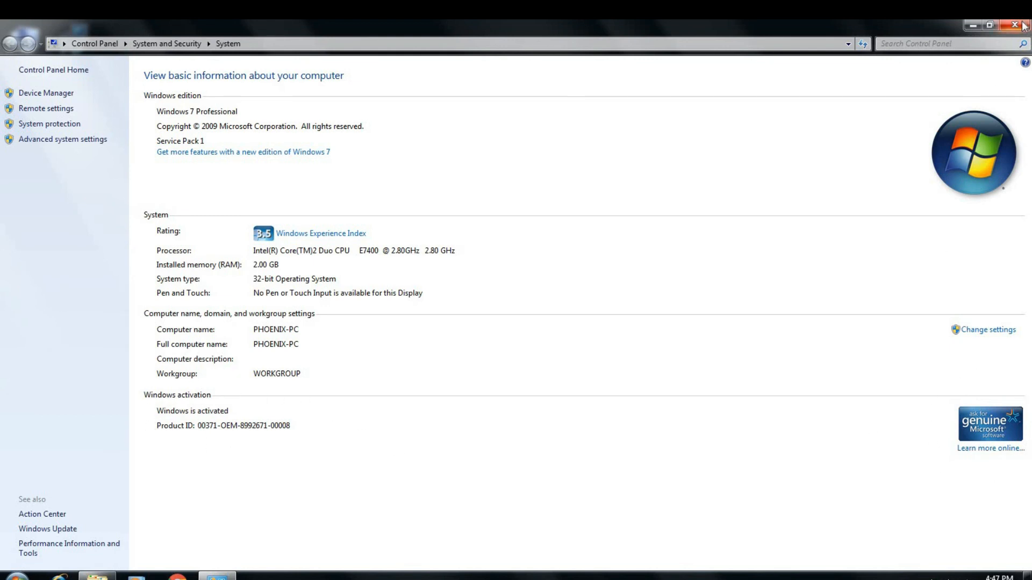
{"action": "left_click", "coordinate": [1013, 24]}
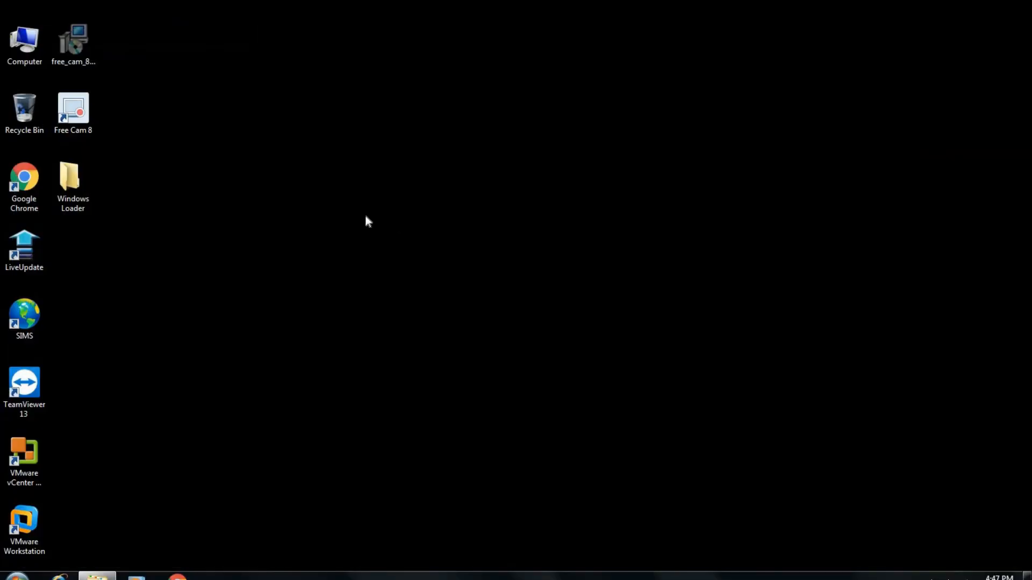
{"action": "mouse_move", "coordinate": [578, 226]}
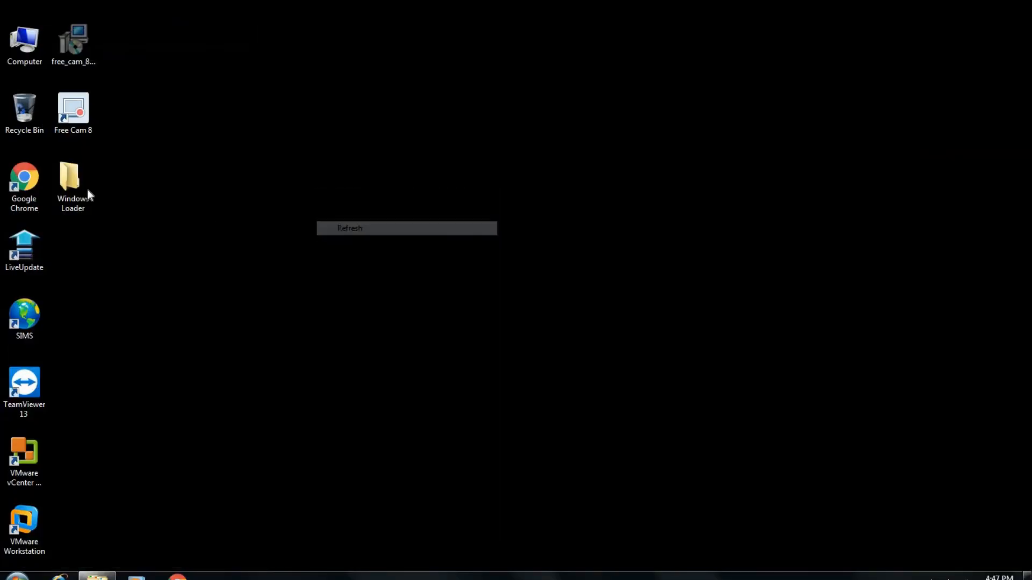
Step: Reopen the Windows Loader desktop folder in Explorer, showing Windows+Loader.exe inside
{"action": "double_click", "coordinate": [72, 174]}
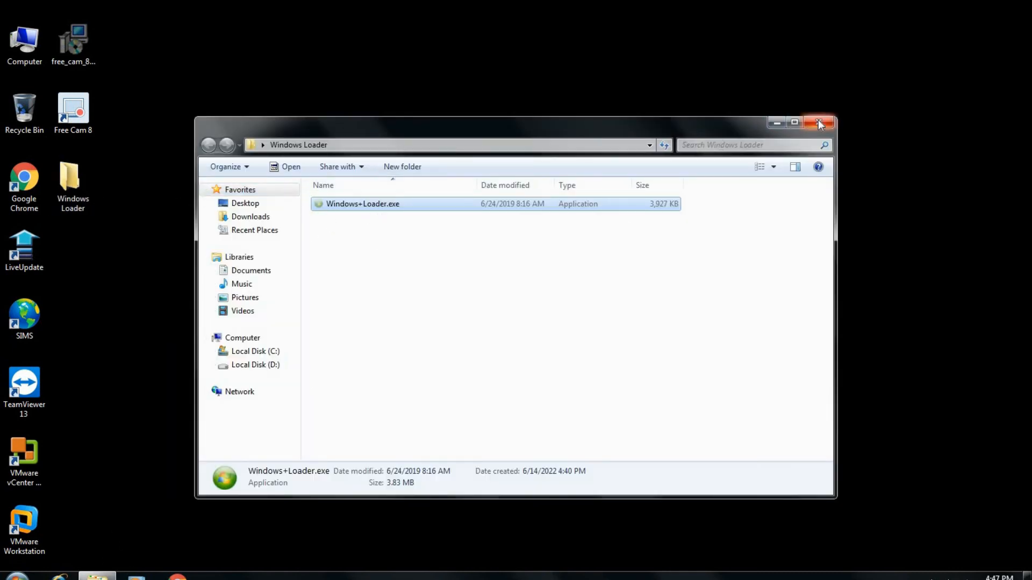
{"action": "left_click", "coordinate": [817, 122]}
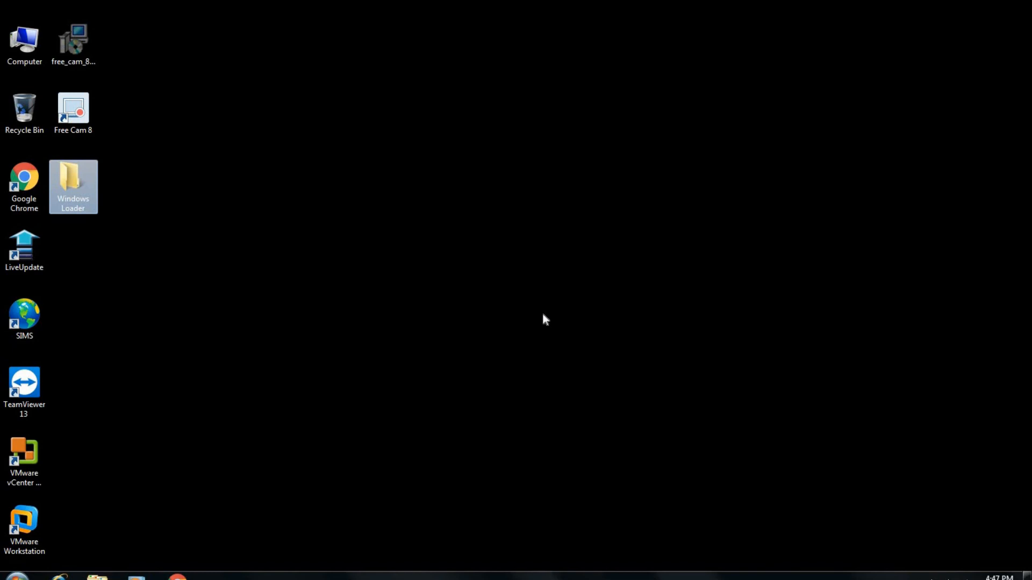
{"action": "mouse_move", "coordinate": [542, 320]}
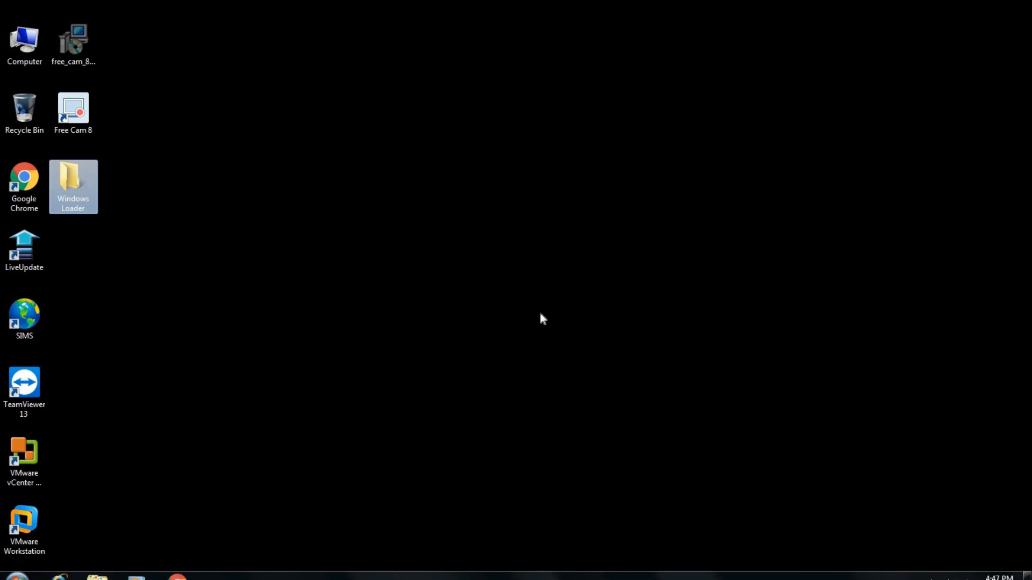
{"action": "double_click", "coordinate": [73, 182]}
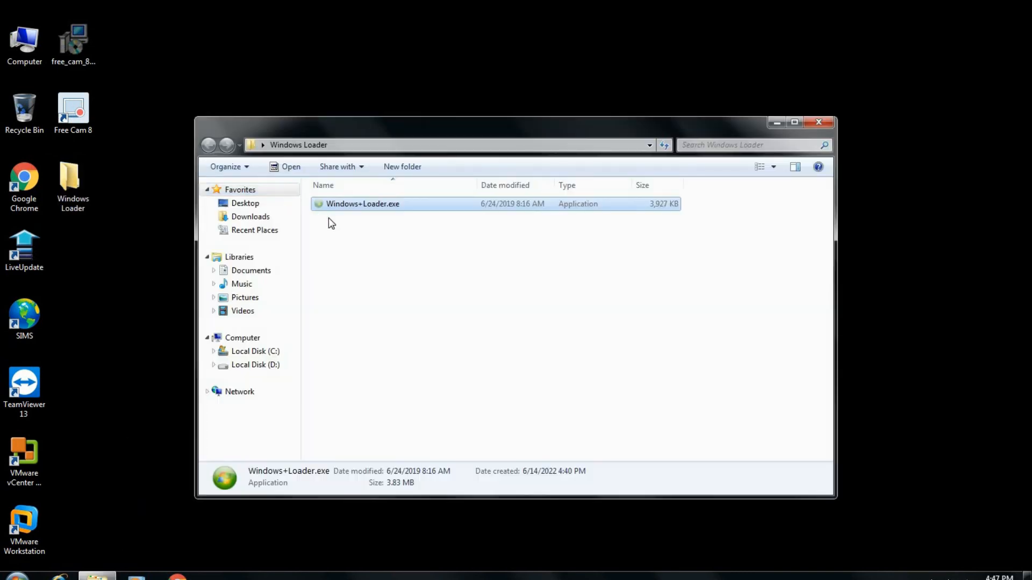